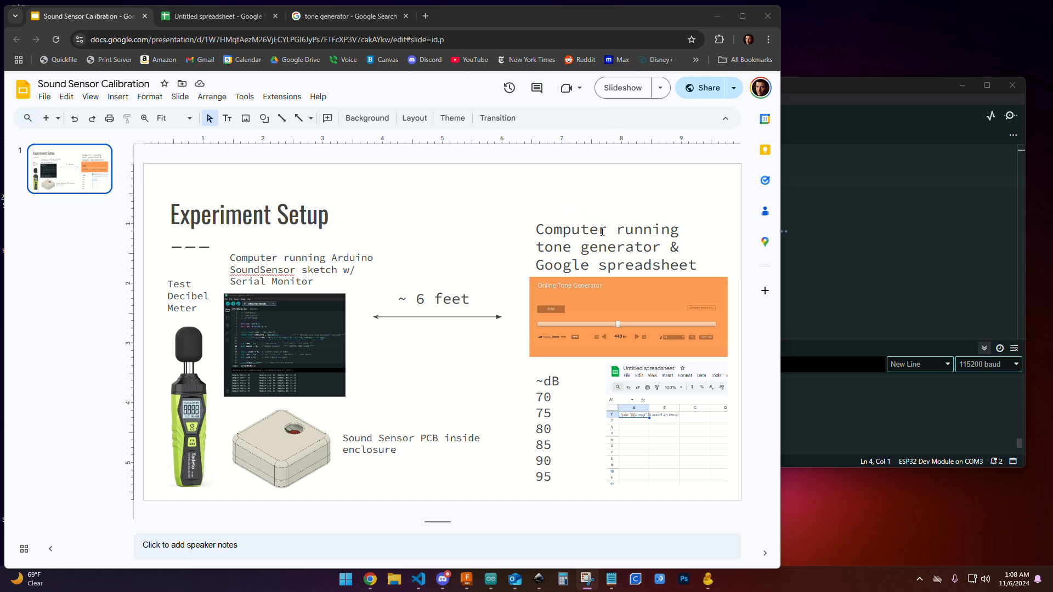
Step: Switch from the Experiment Setup slide to the 'tone generator - Google Search' tab
click(346, 15)
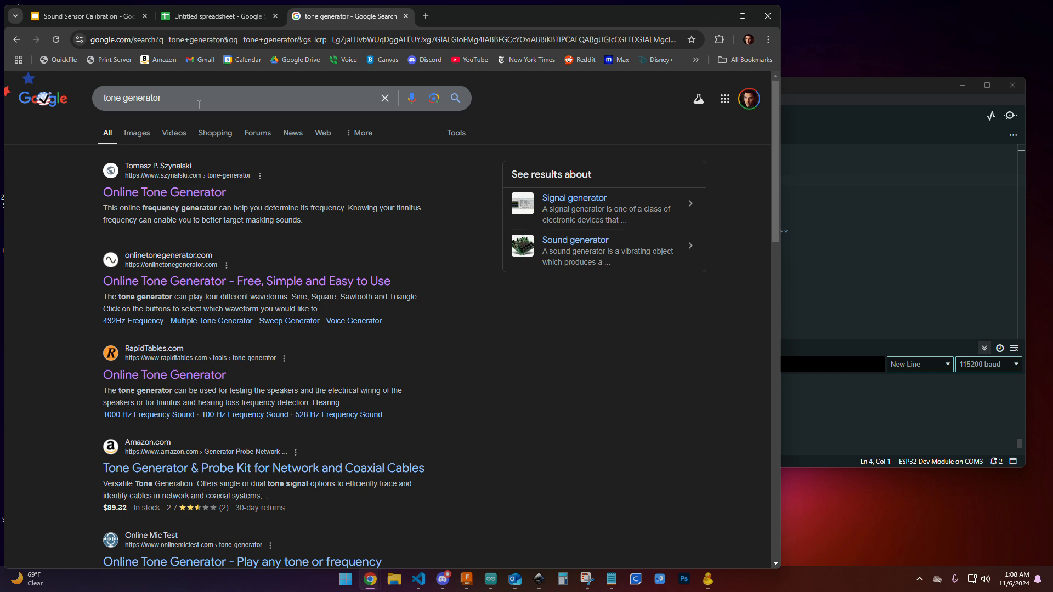
Step: Open the szynalski.com Online Tone Generator result, which loads at 440 Hz
click(164, 192)
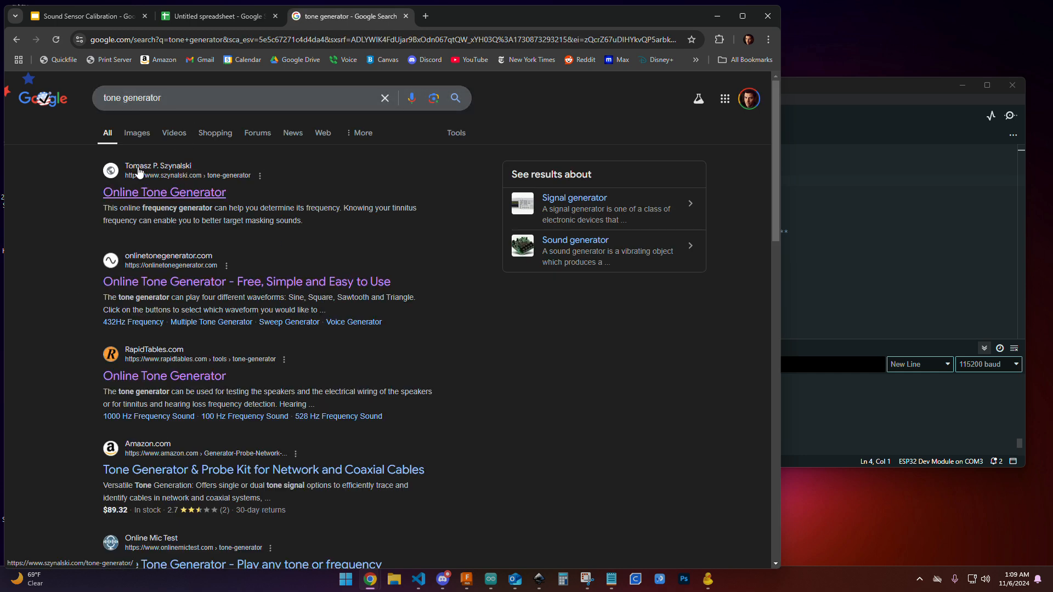
click(164, 192)
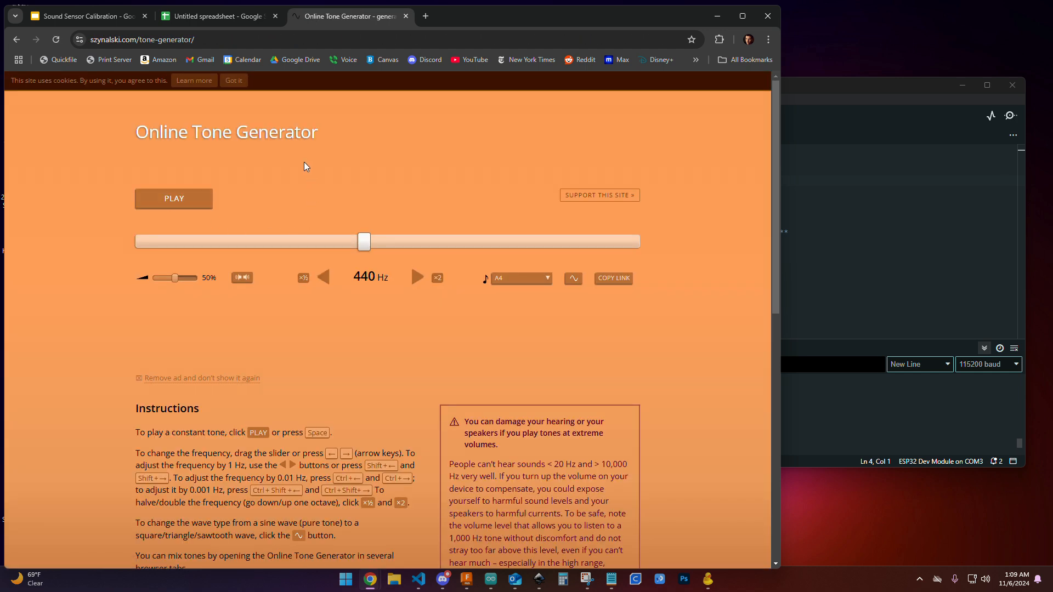
mouse_move(153, 158)
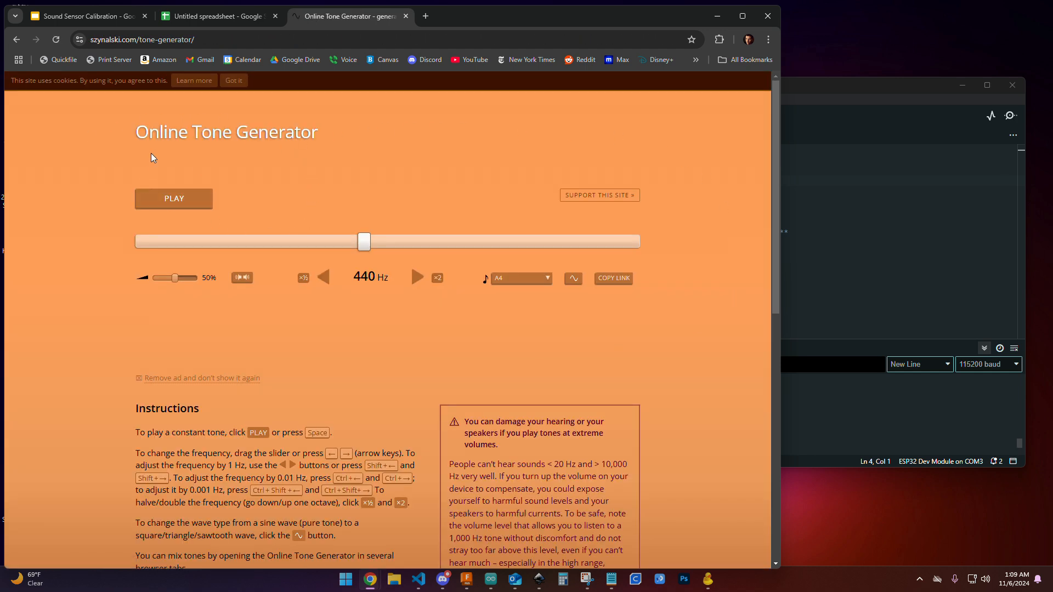
mouse_move(186, 161)
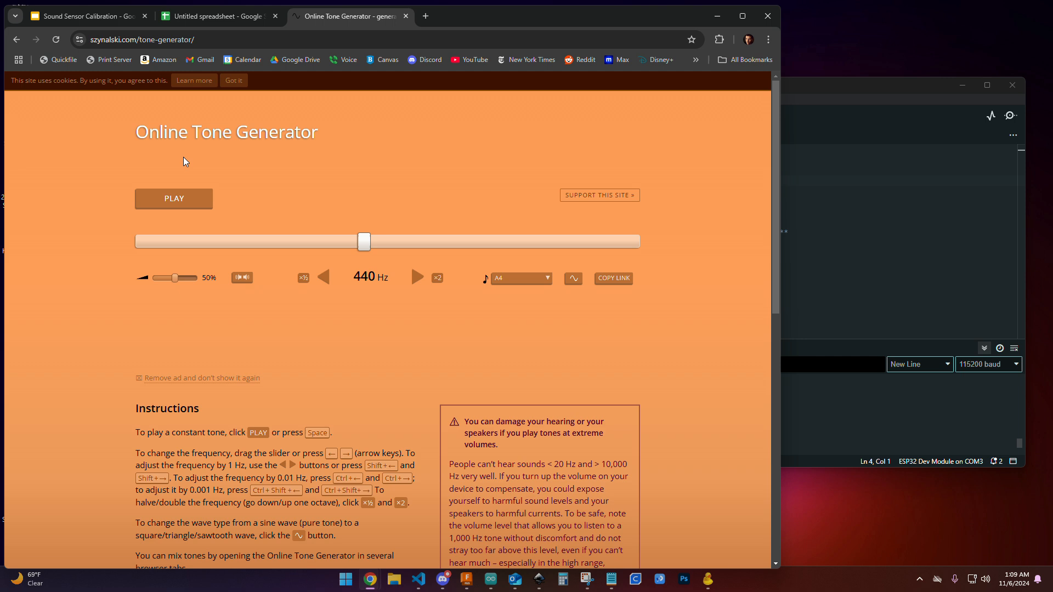
mouse_move(216, 15)
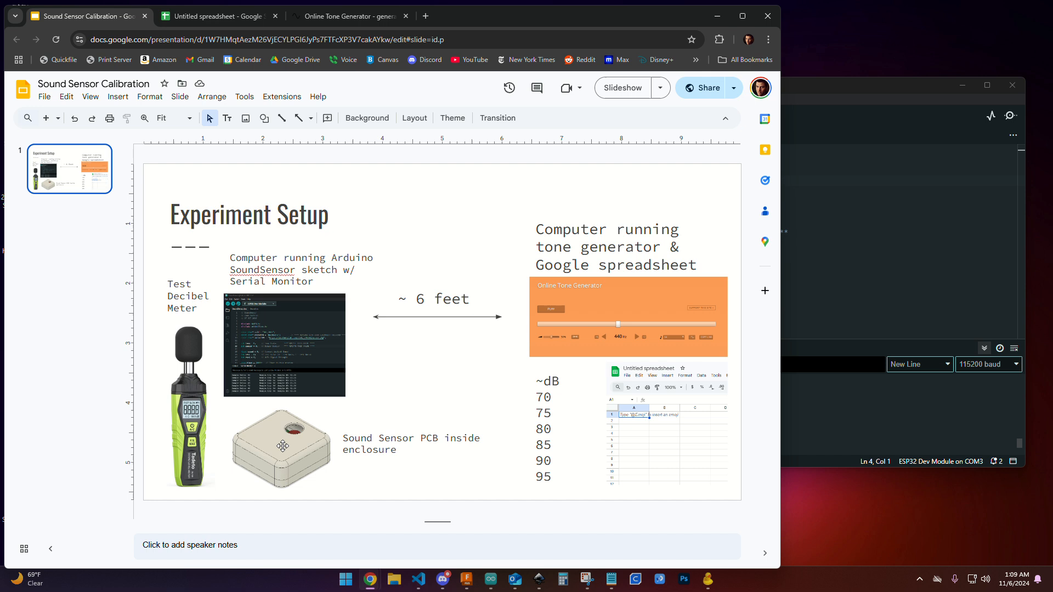
mouse_move(300, 449)
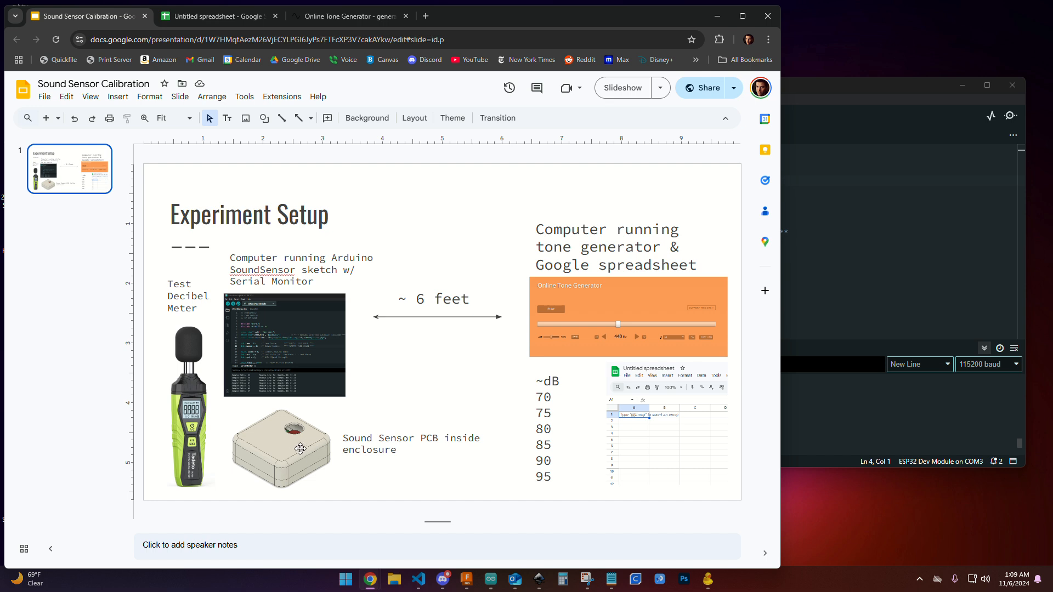
mouse_move(293, 448)
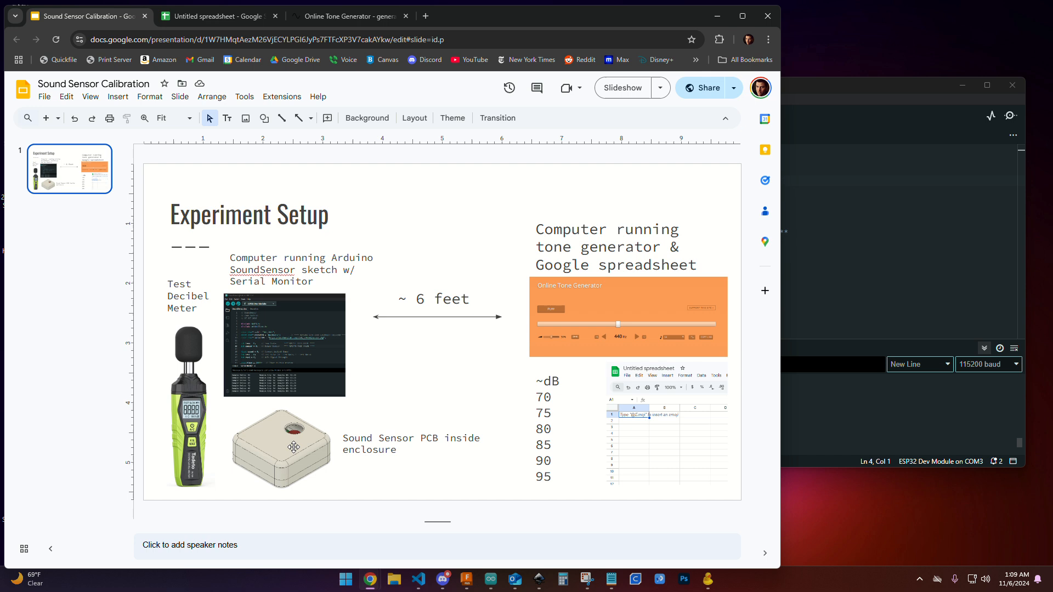
mouse_move(171, 500)
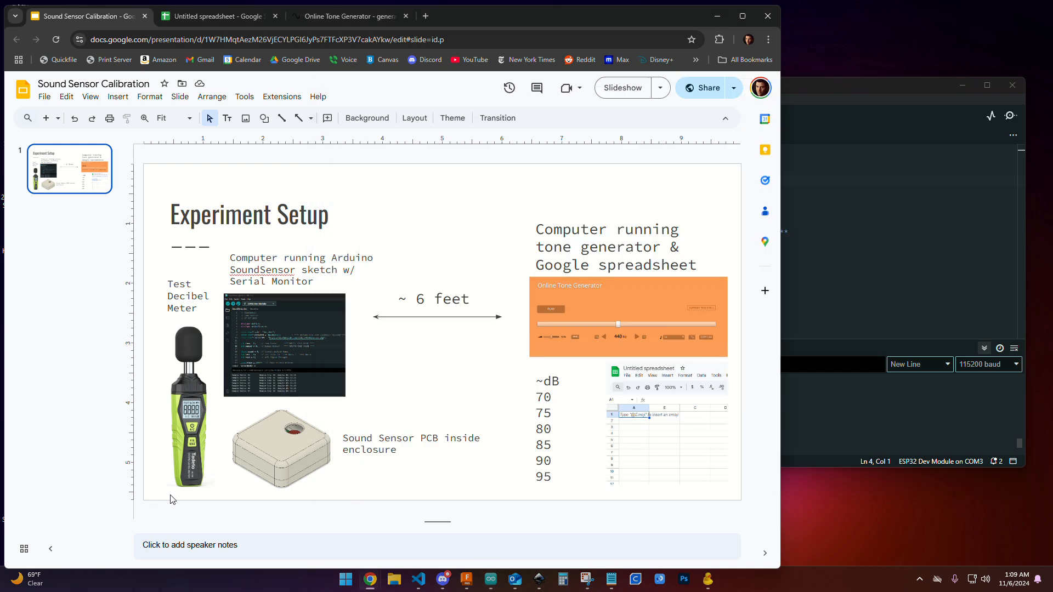
mouse_move(290, 443)
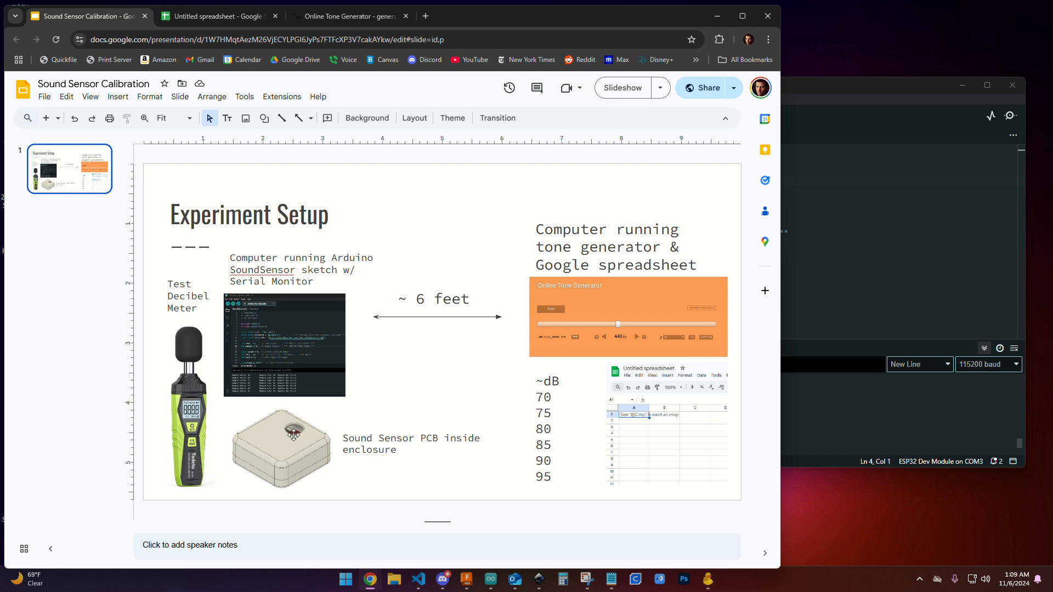
Step: Enter the column headers 'Raw' in A1 and 'Meter' in B1
click(215, 15)
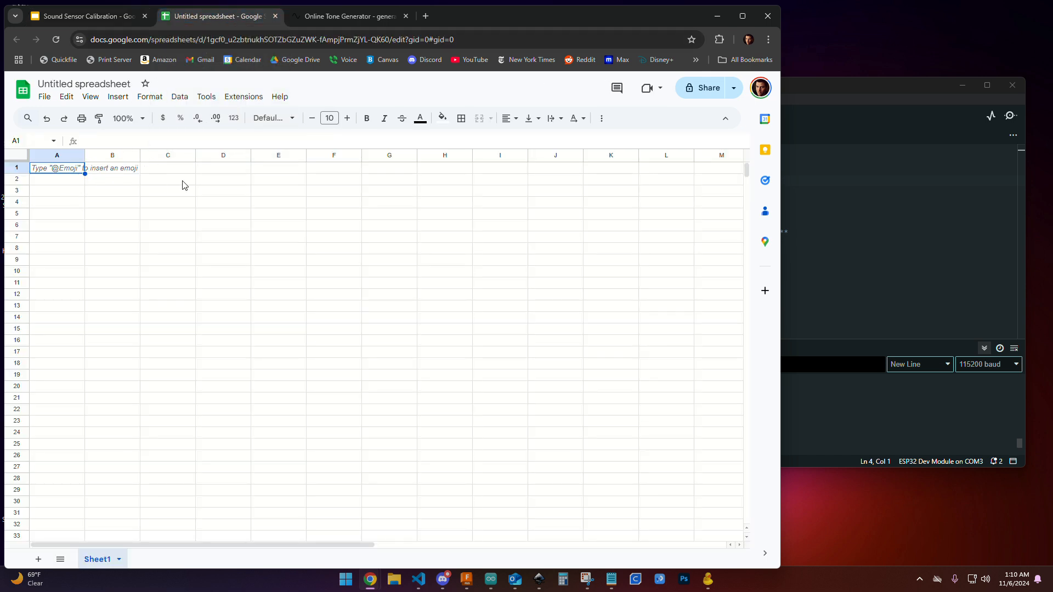
text(Raw)
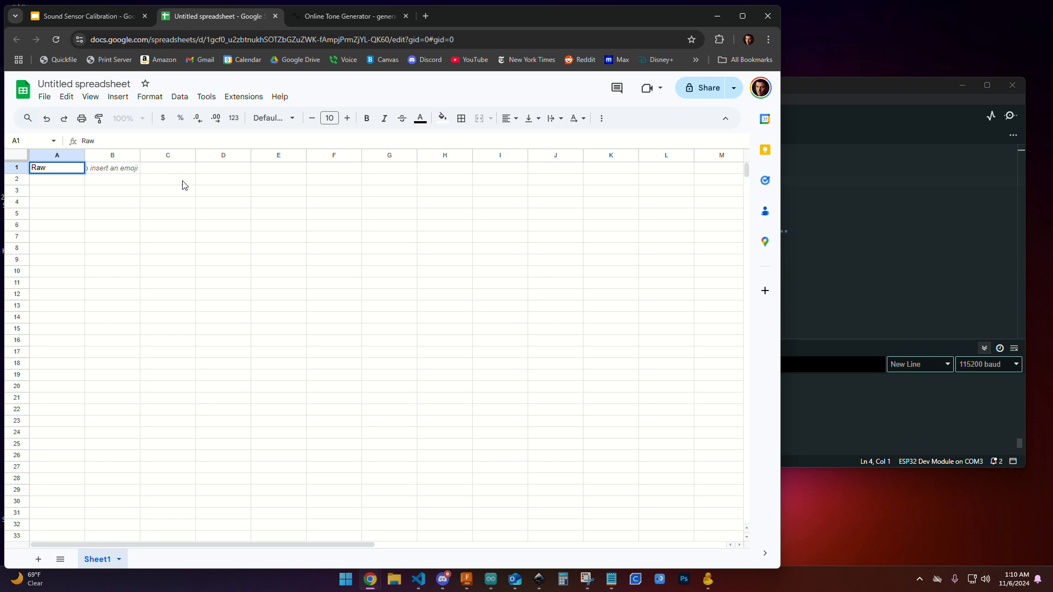
text(Meter)
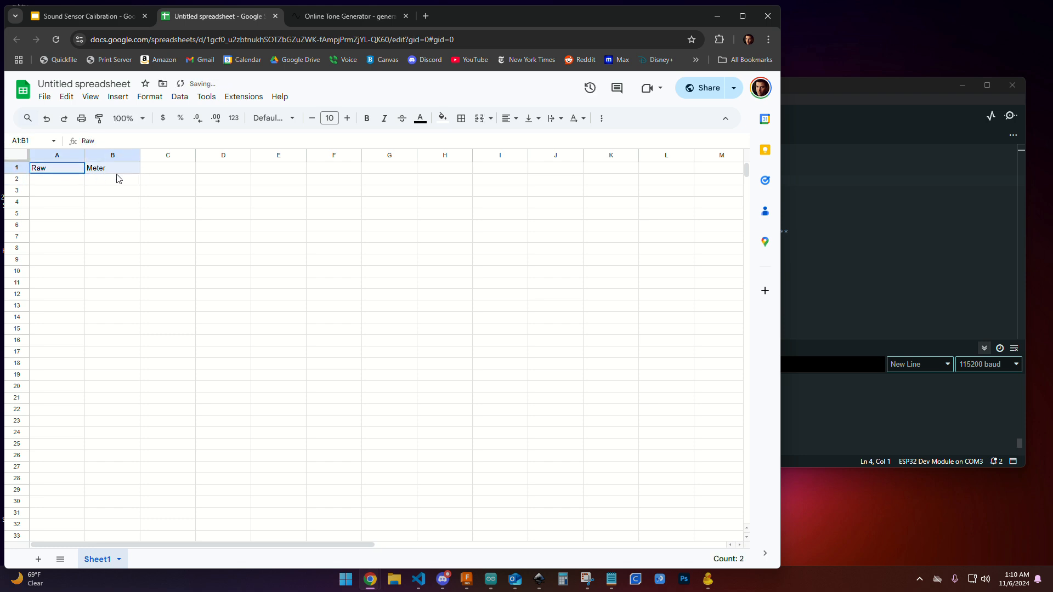
Step: Check the Arduino Serial Monitor readings, then go back to the Experiment Setup slide
click(57, 178)
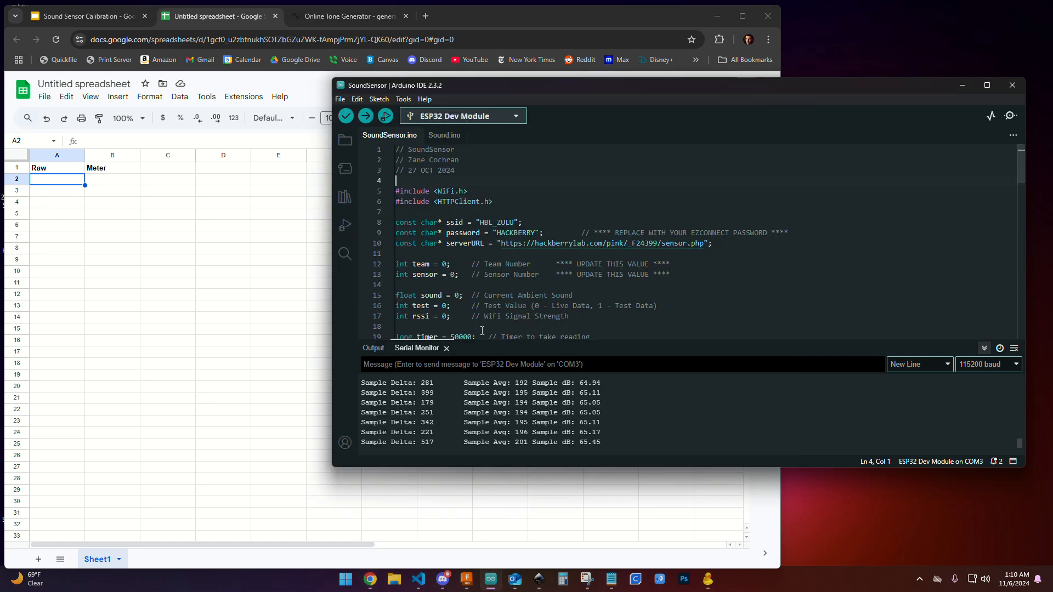
click(219, 15)
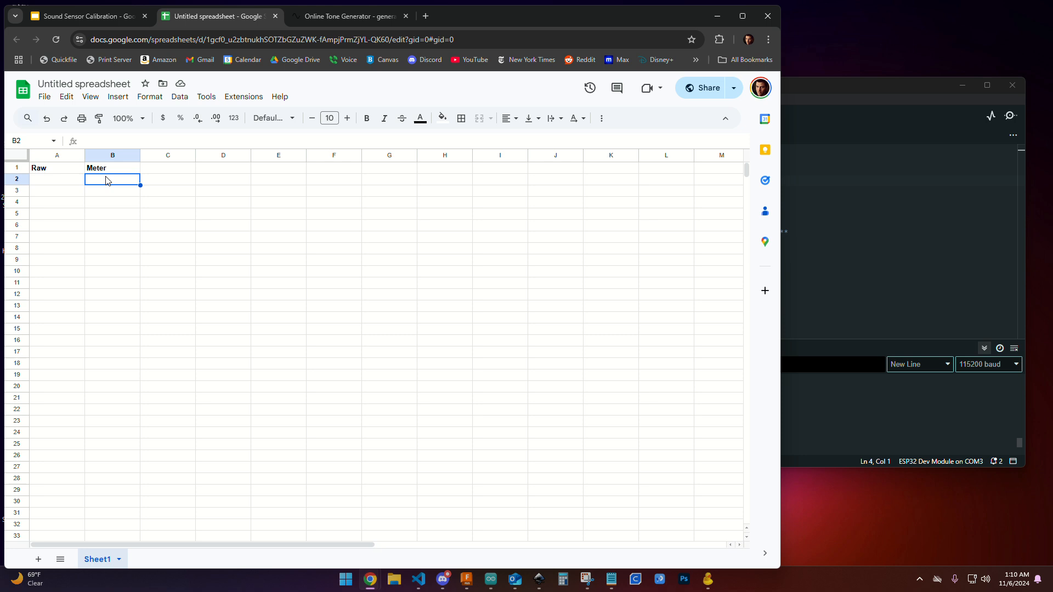
click(80, 15)
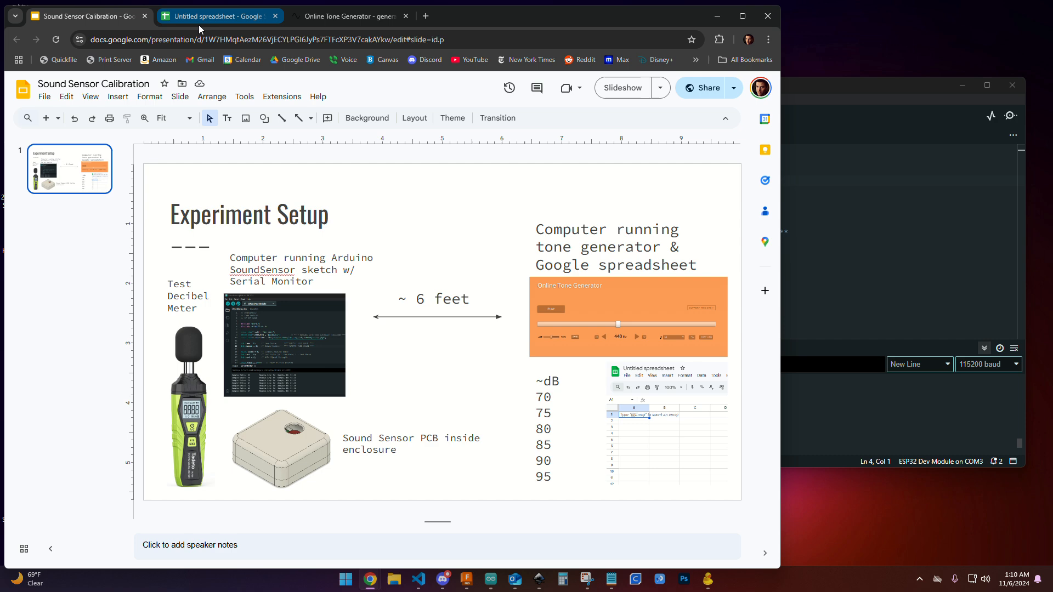
Step: Move through the spreadsheet and slides to the tone generator at 440 Hz, volume about 52%
click(218, 15)
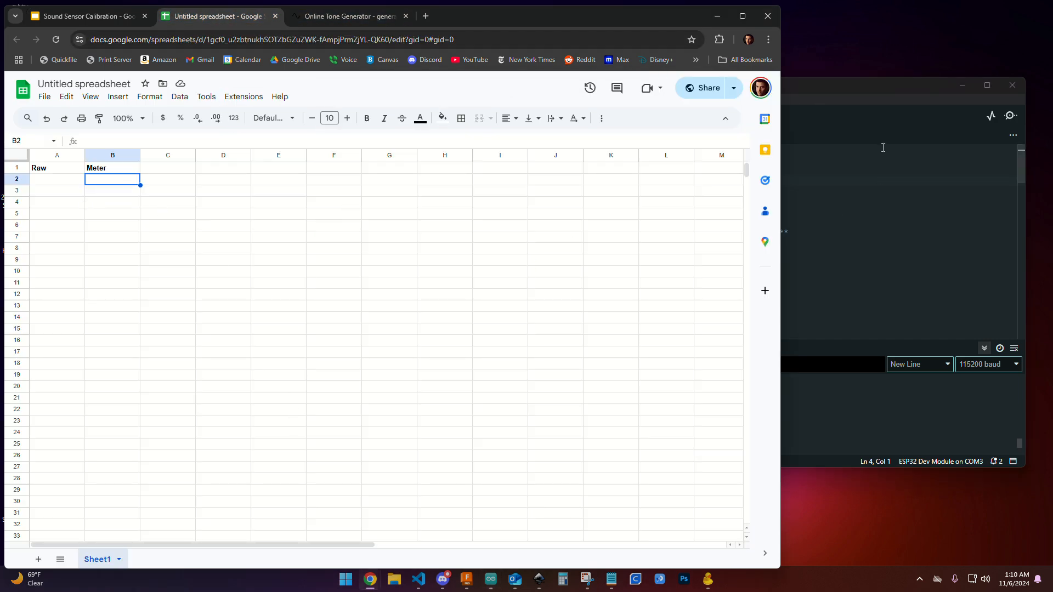
click(84, 15)
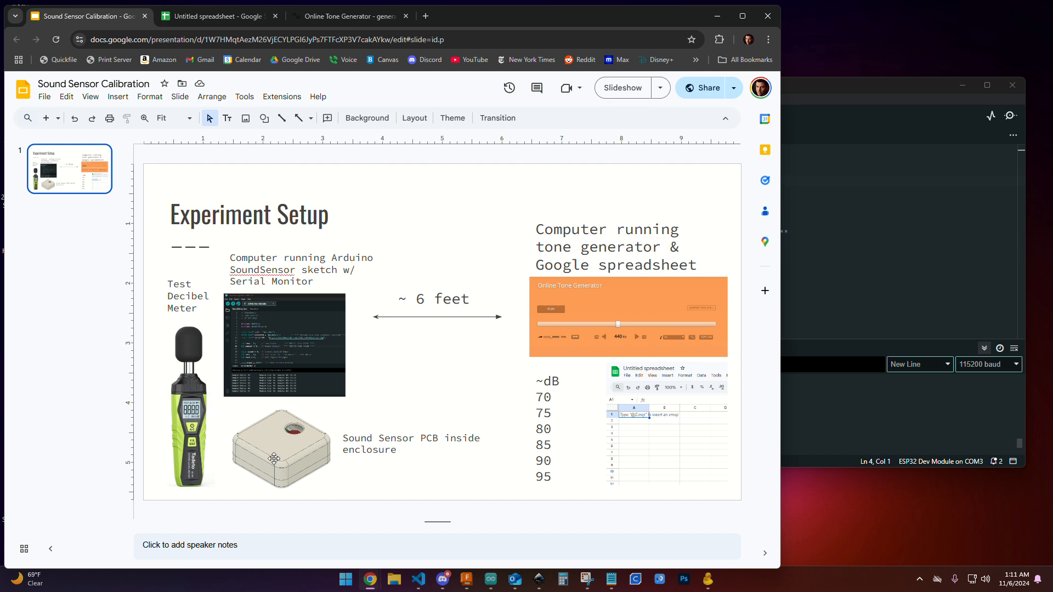
click(350, 15)
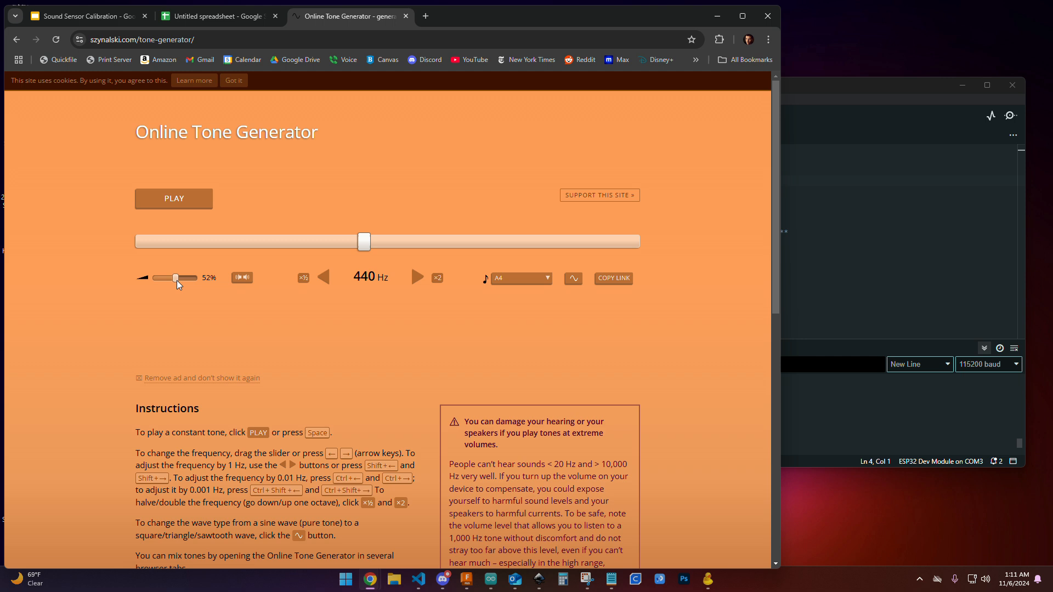
click(84, 16)
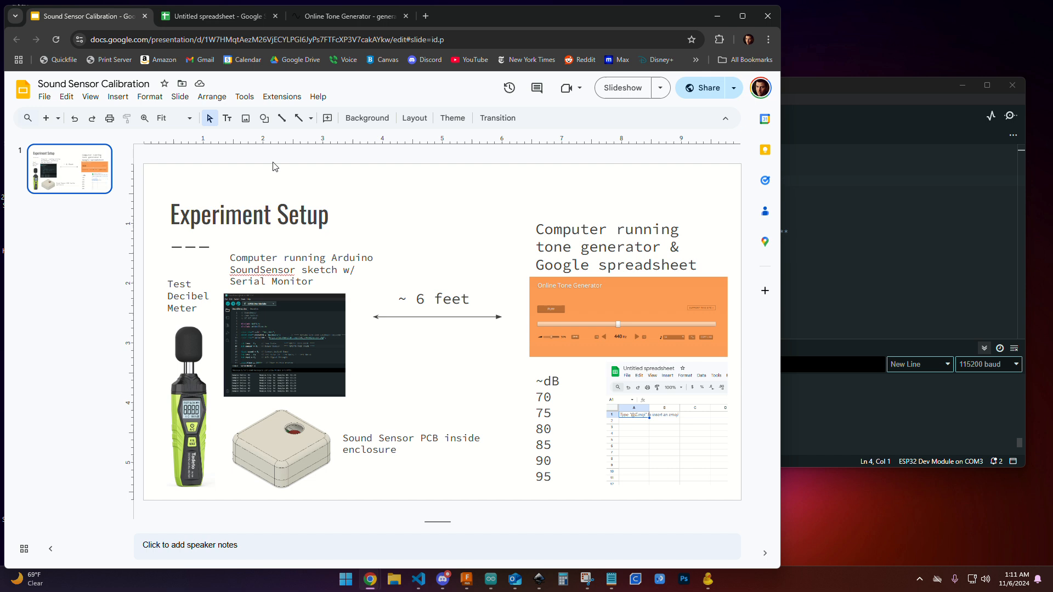
click(346, 15)
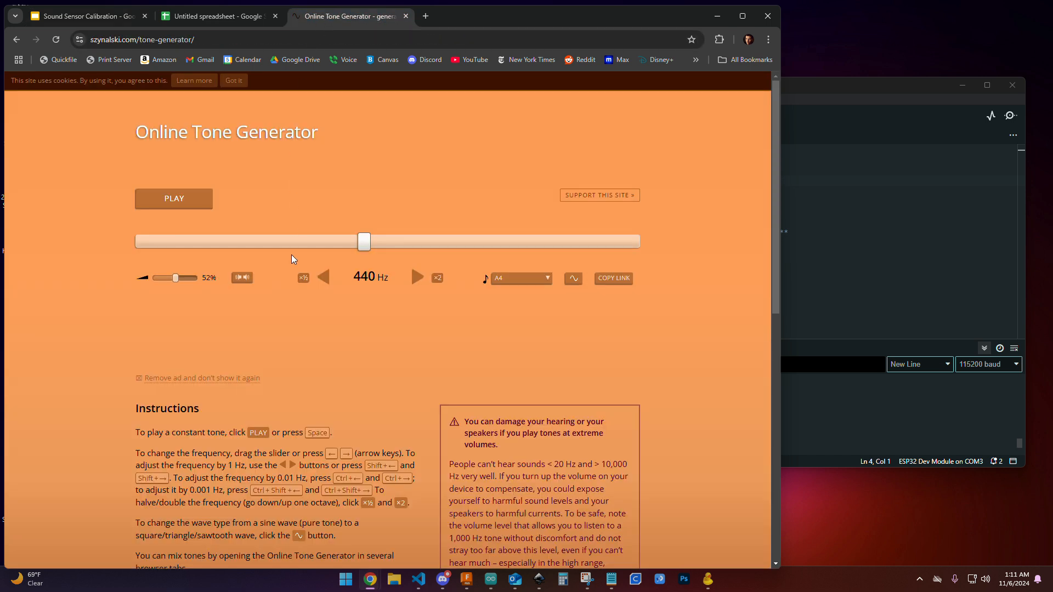
mouse_move(292, 260)
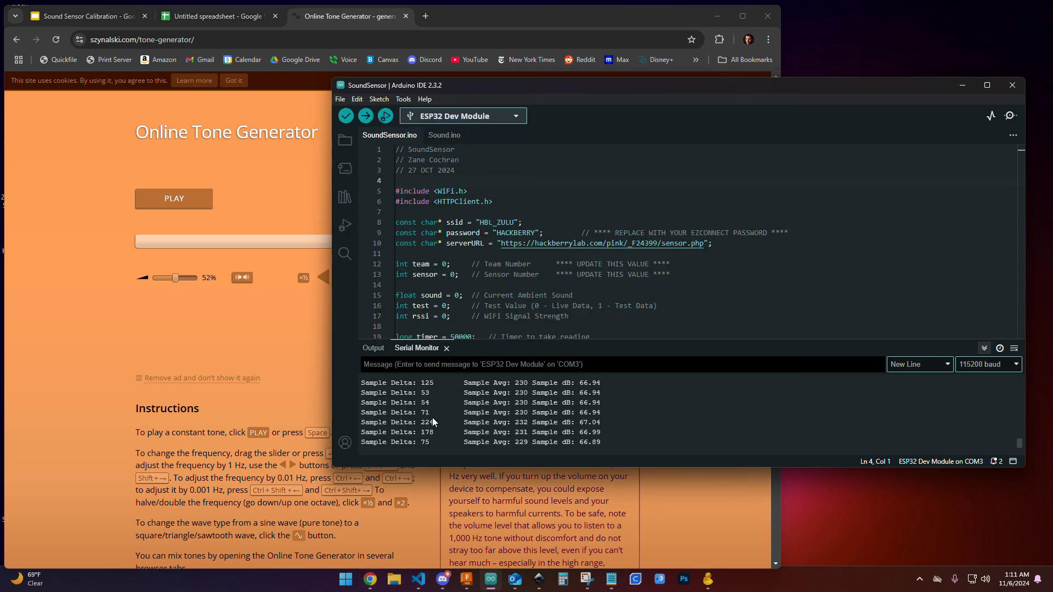
click(349, 15)
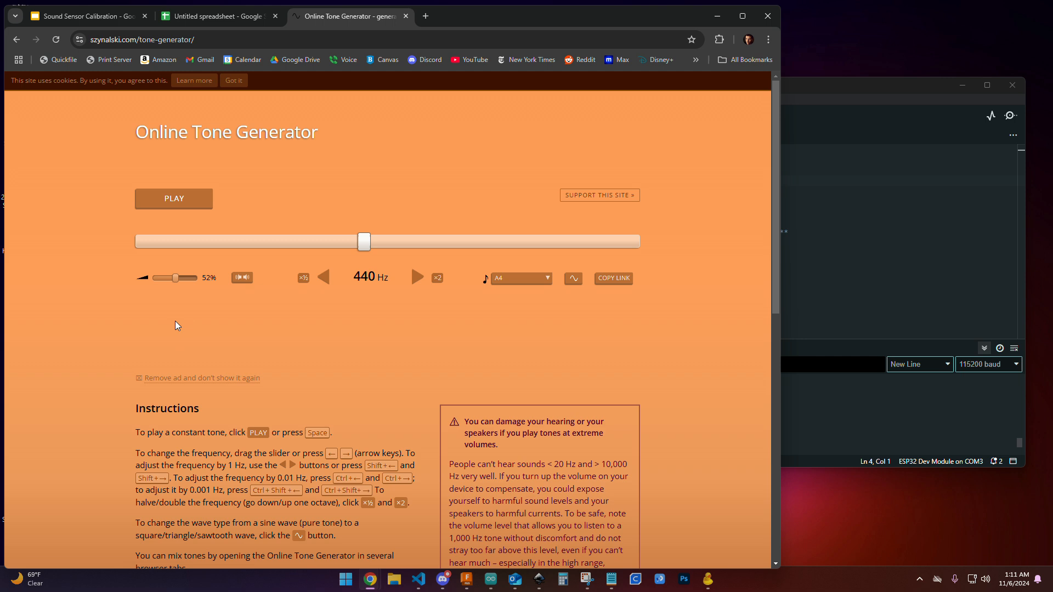
mouse_move(174, 204)
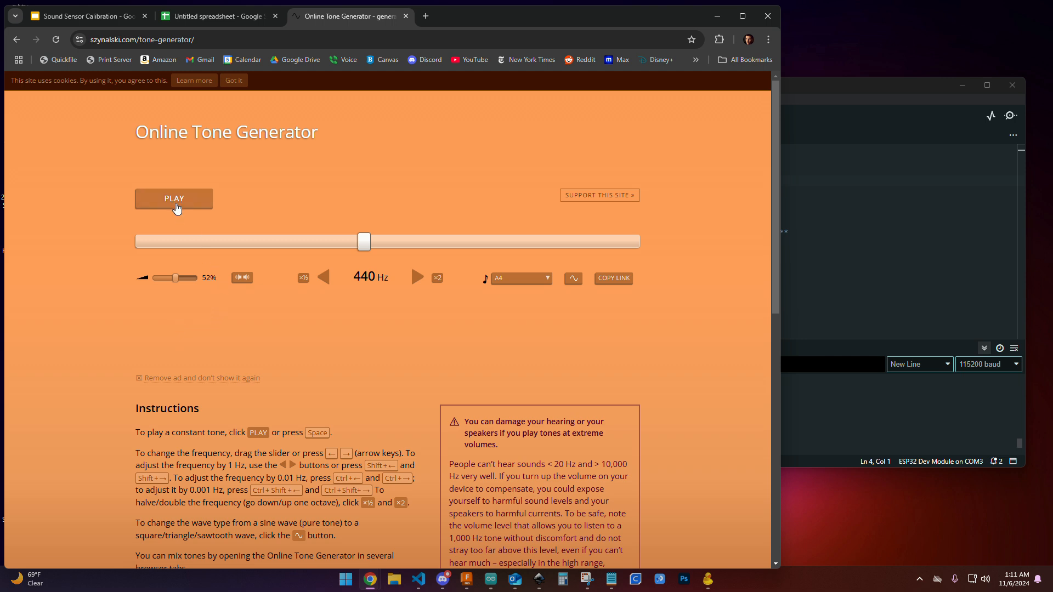
Step: Play the 440 Hz tone and lower its volume to 2%
click(174, 198)
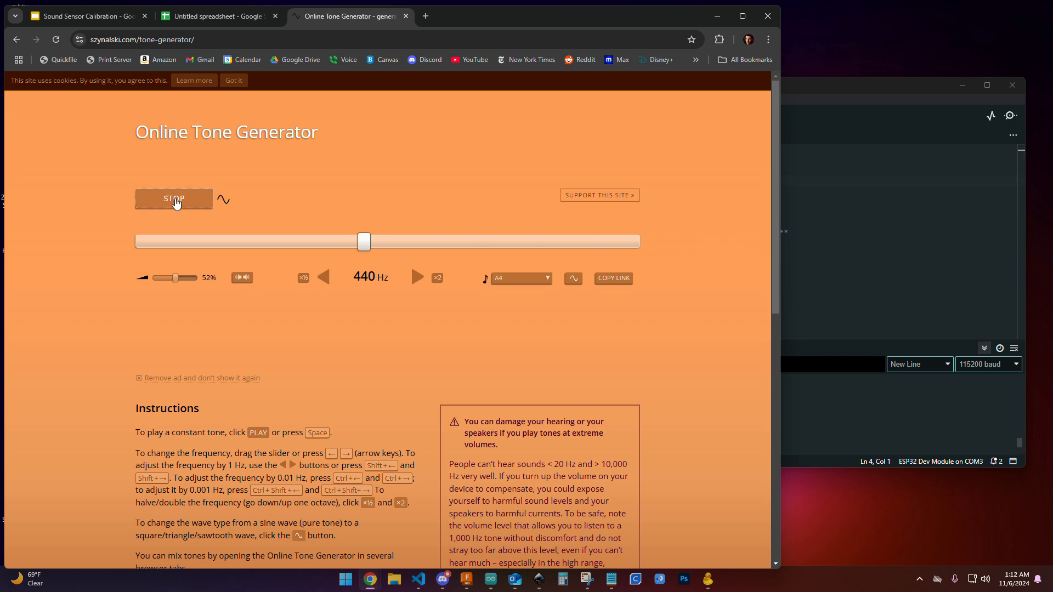
drag(176, 277, 172, 278)
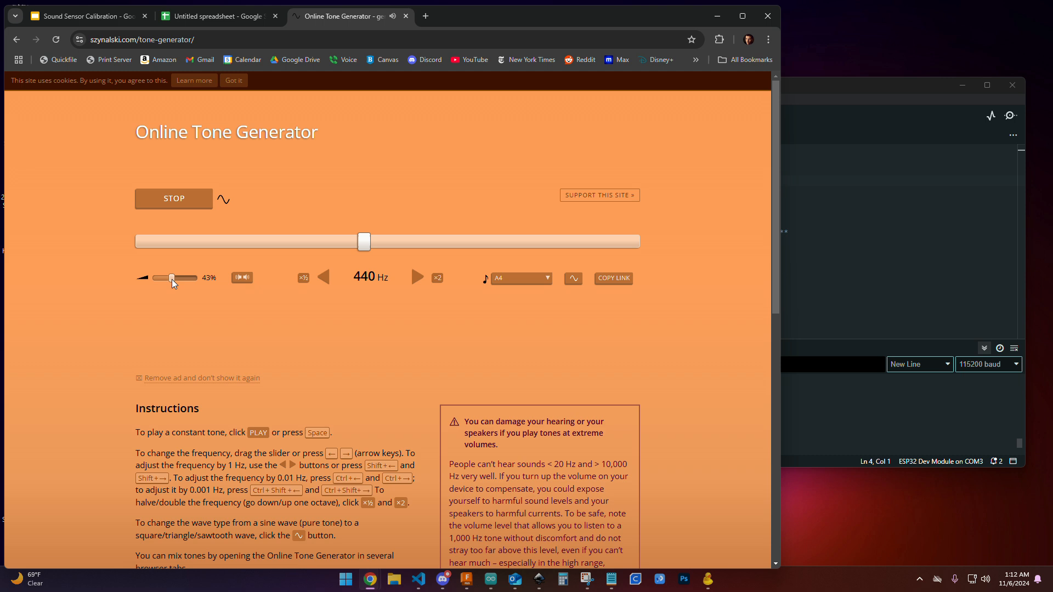
drag(171, 278, 160, 278)
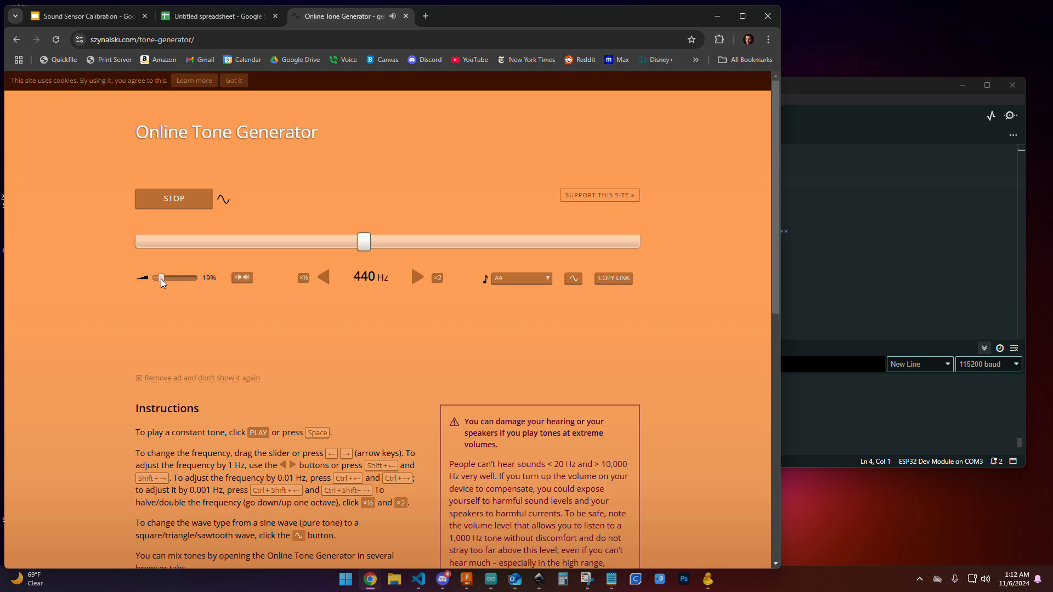
drag(161, 279, 155, 278)
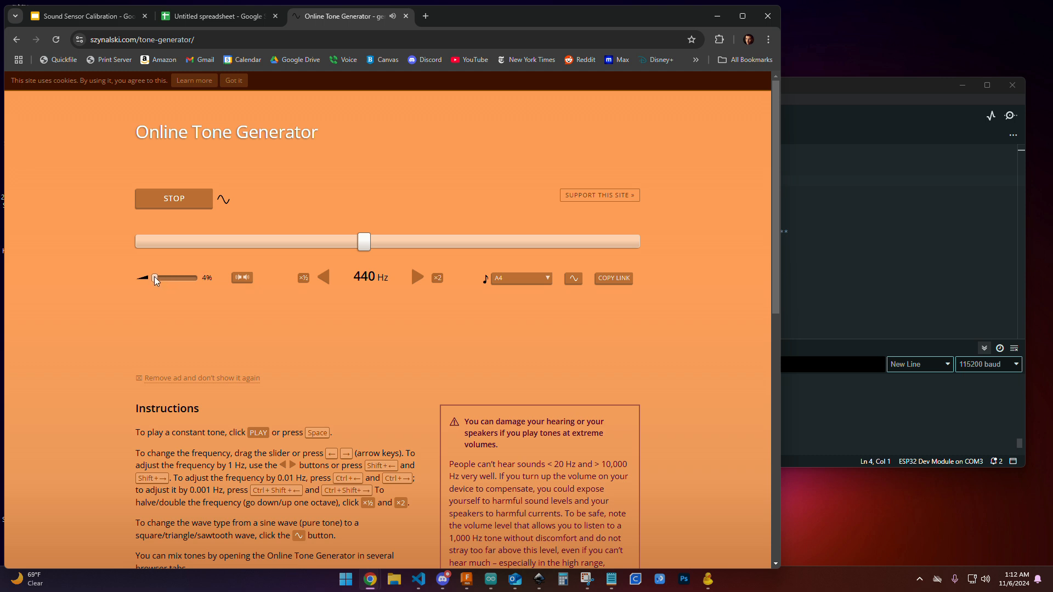
drag(175, 278, 153, 278)
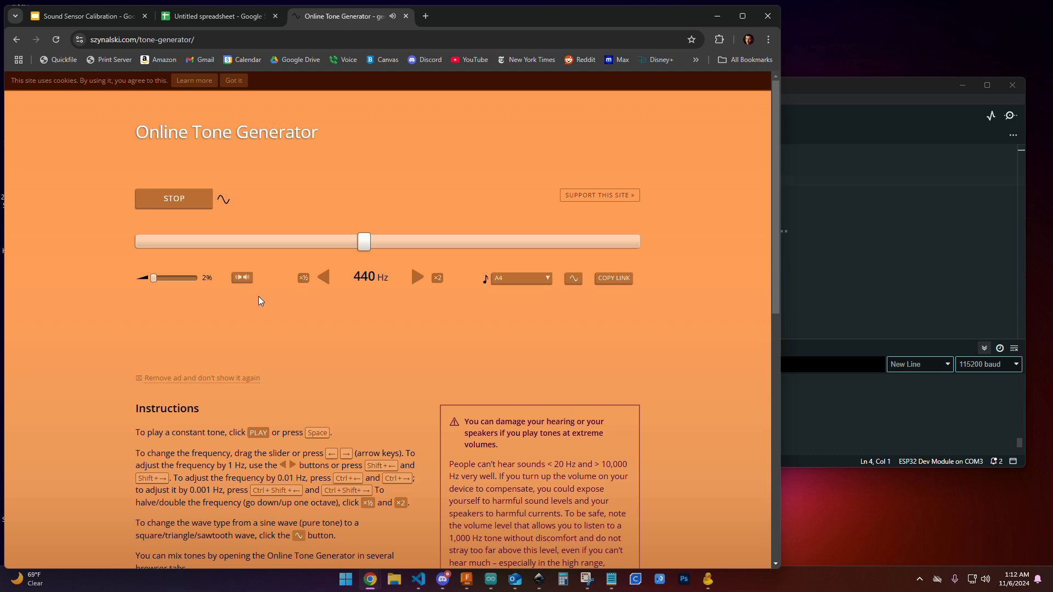
click(215, 15)
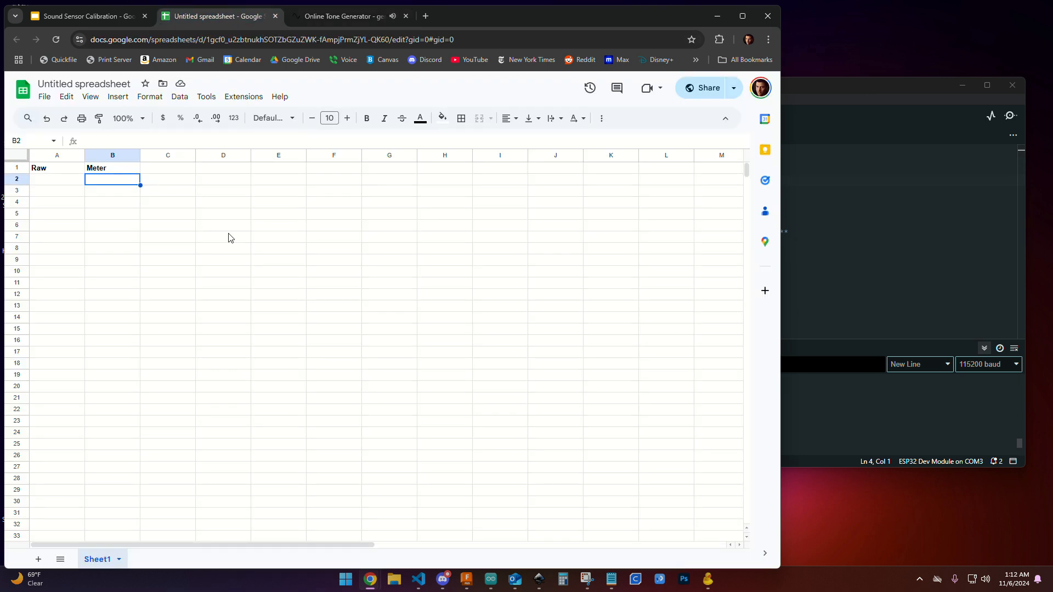
Step: Log readings Raw 245 / Meter 70.6 and Raw 320 / Meter 74.2, checking the generator between them
text(70.06)
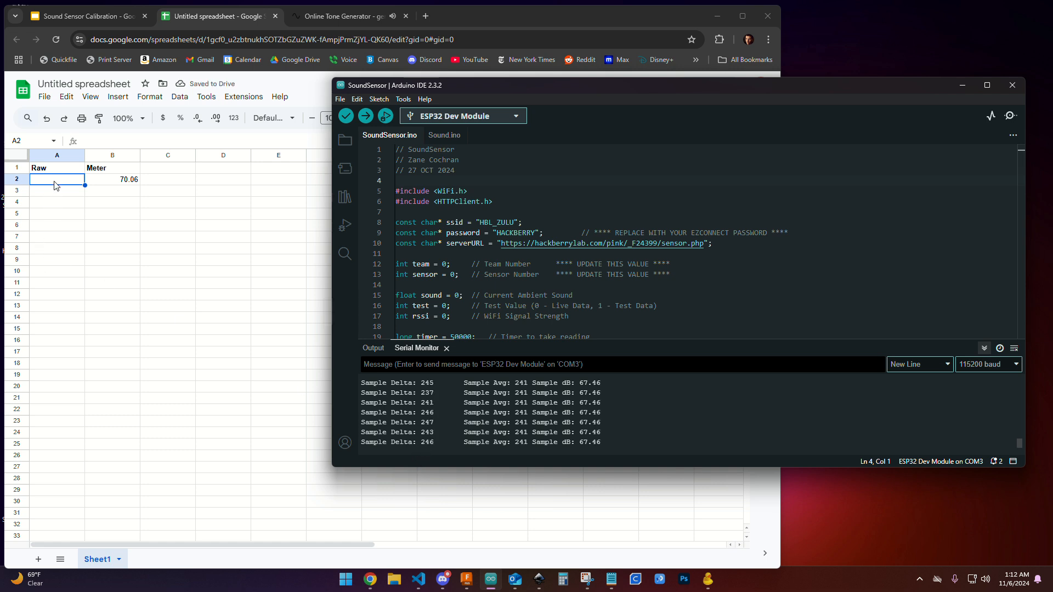
click(342, 15)
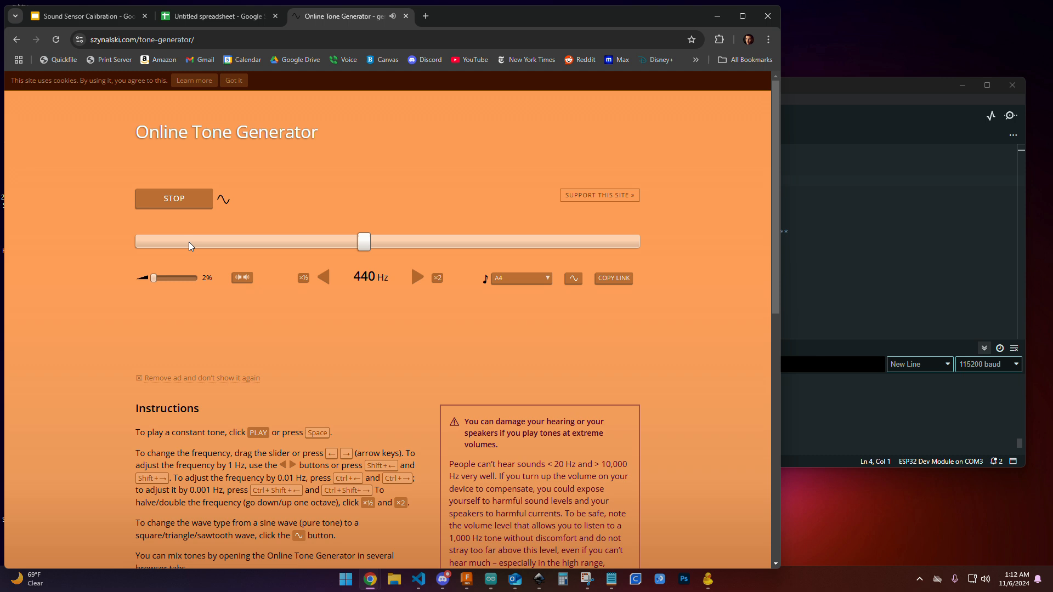
click(215, 15)
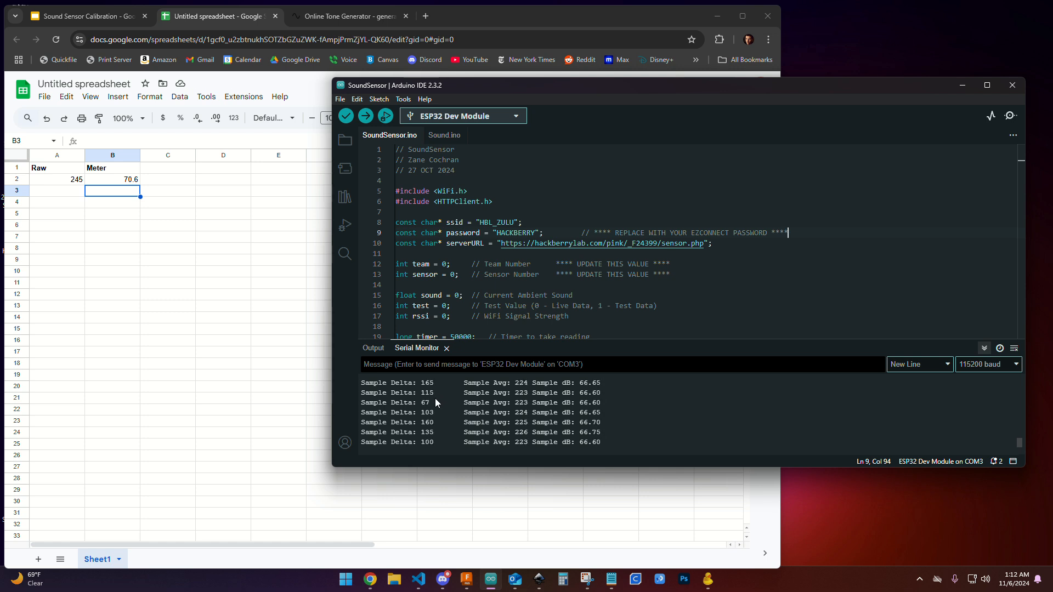
click(87, 16)
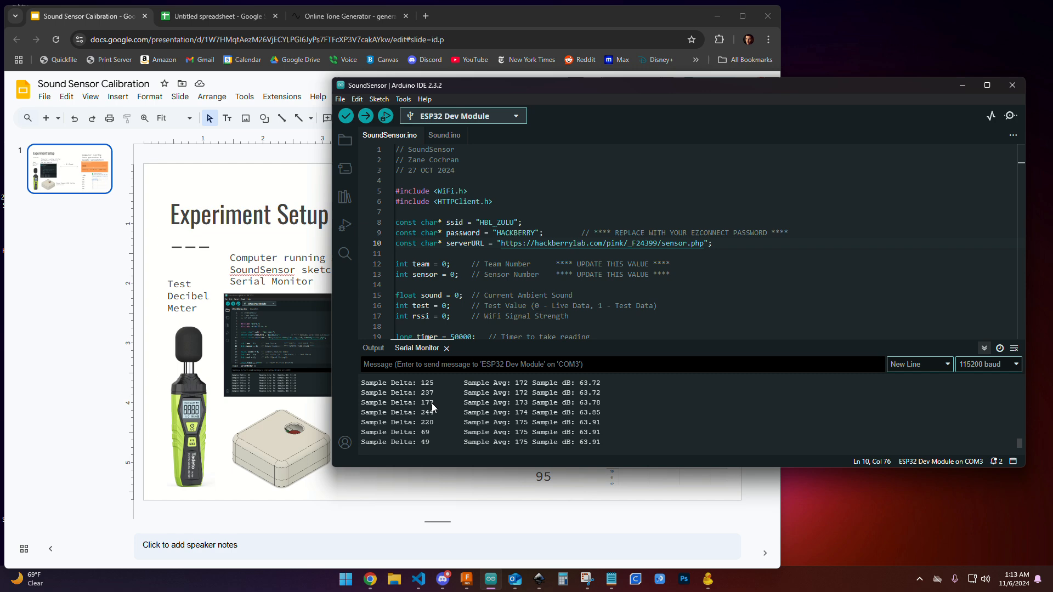
click(342, 15)
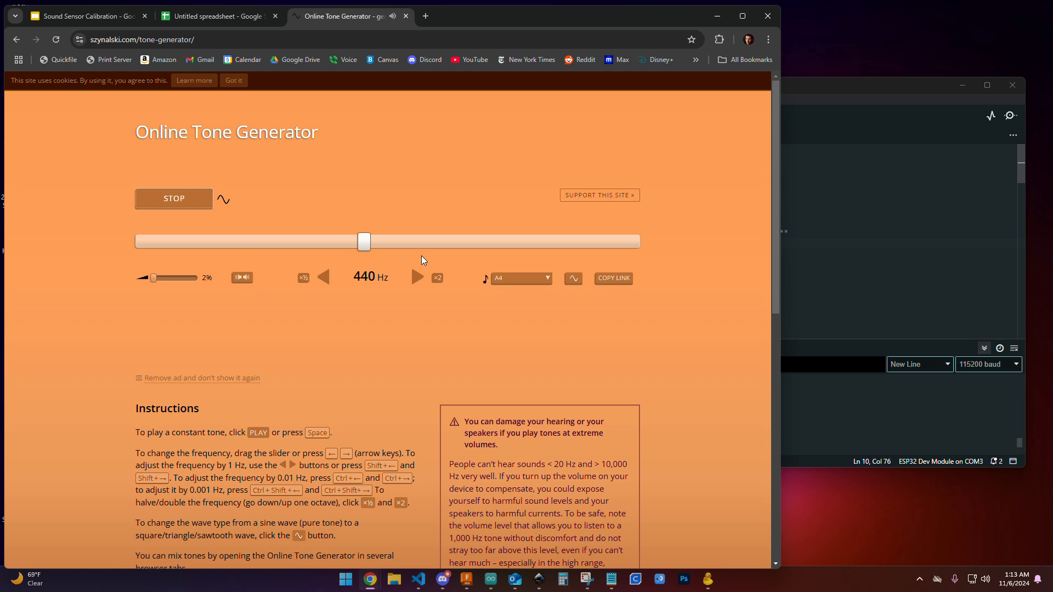
mouse_move(439, 261)
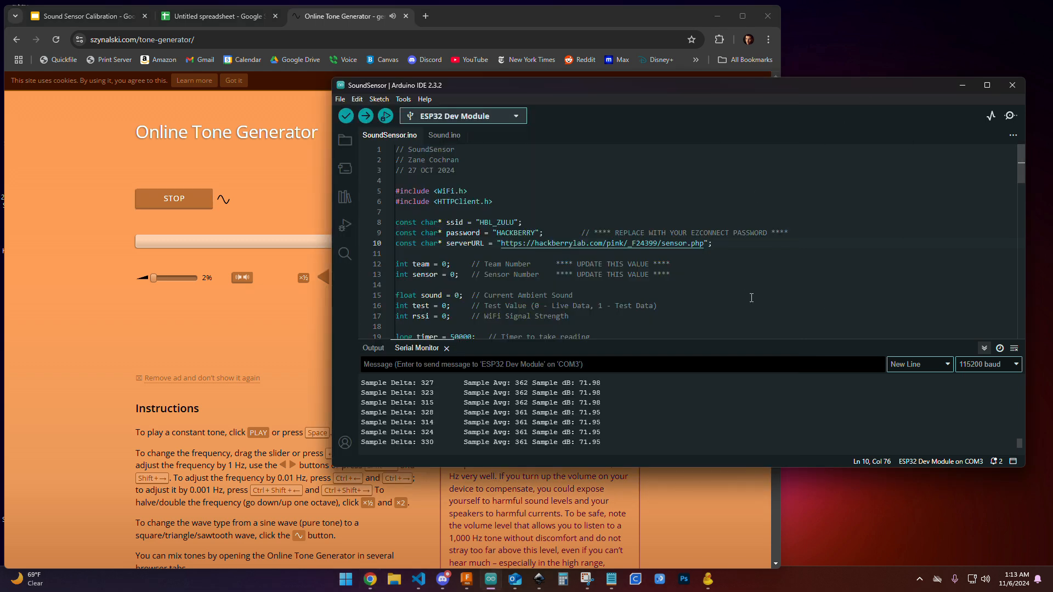
click(216, 16)
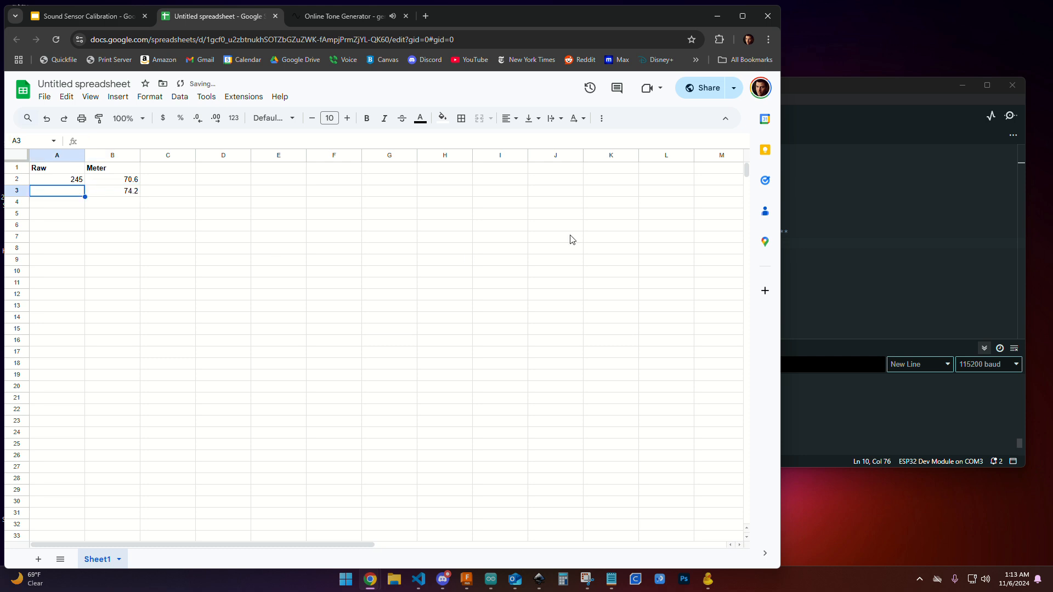
click(339, 16)
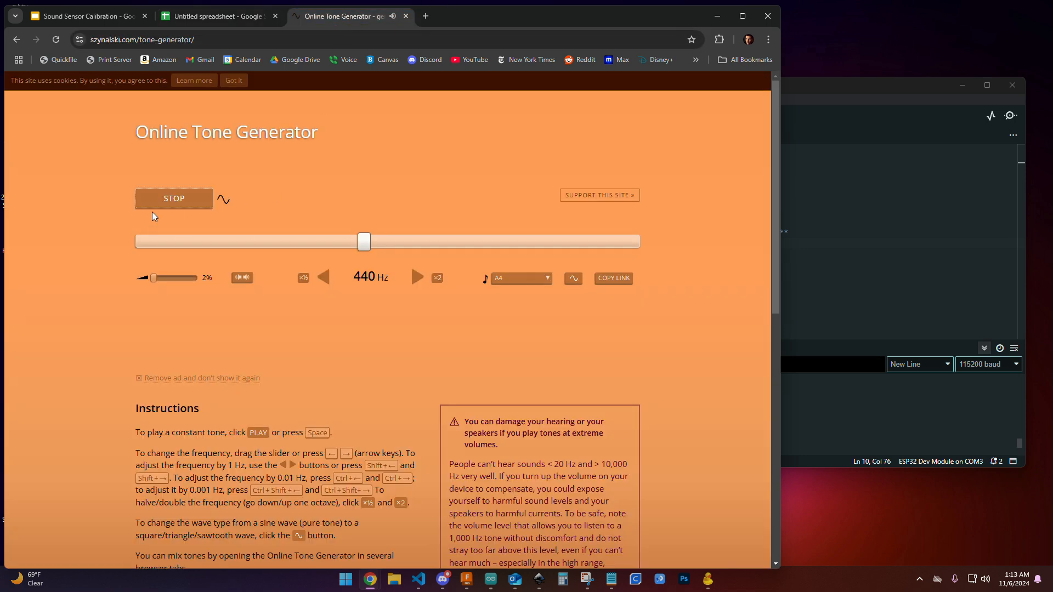
click(217, 15)
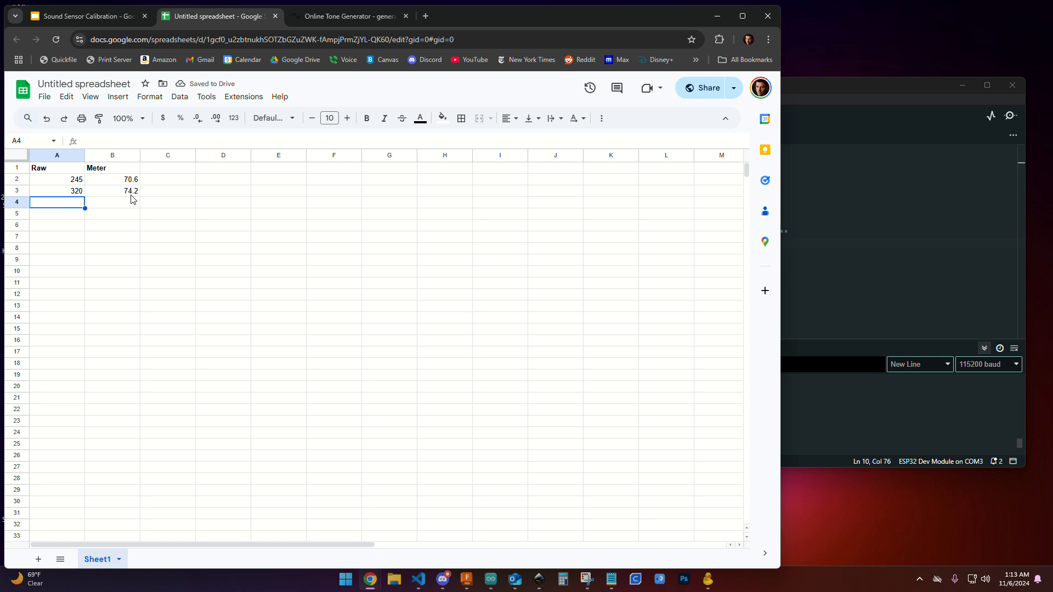
mouse_move(77, 200)
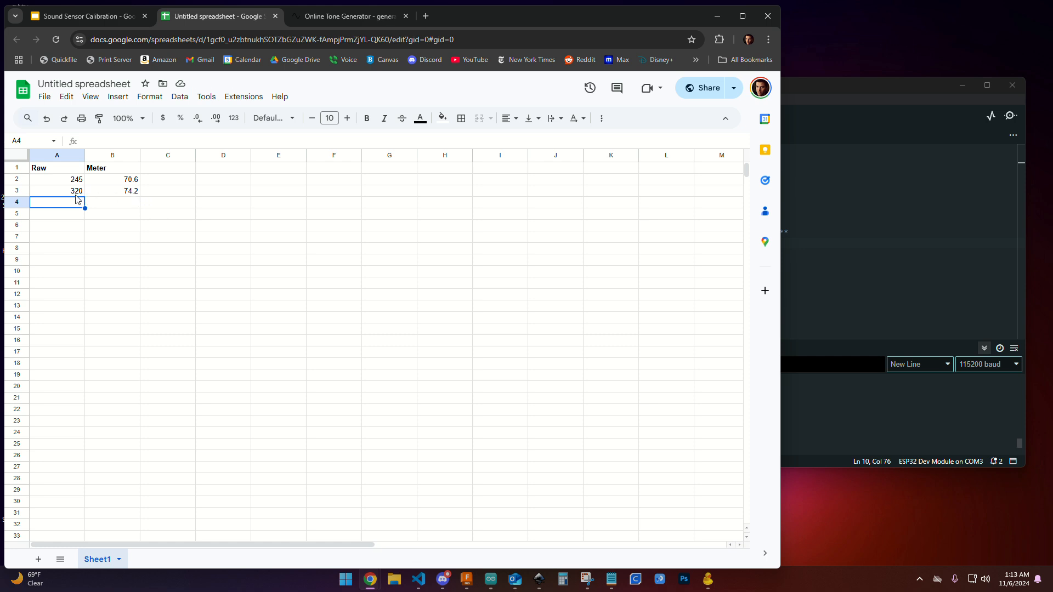
Step: Restart the tone, raise its volume to 12%, and enter row 4: Raw 630, Meter 81.1
click(112, 202)
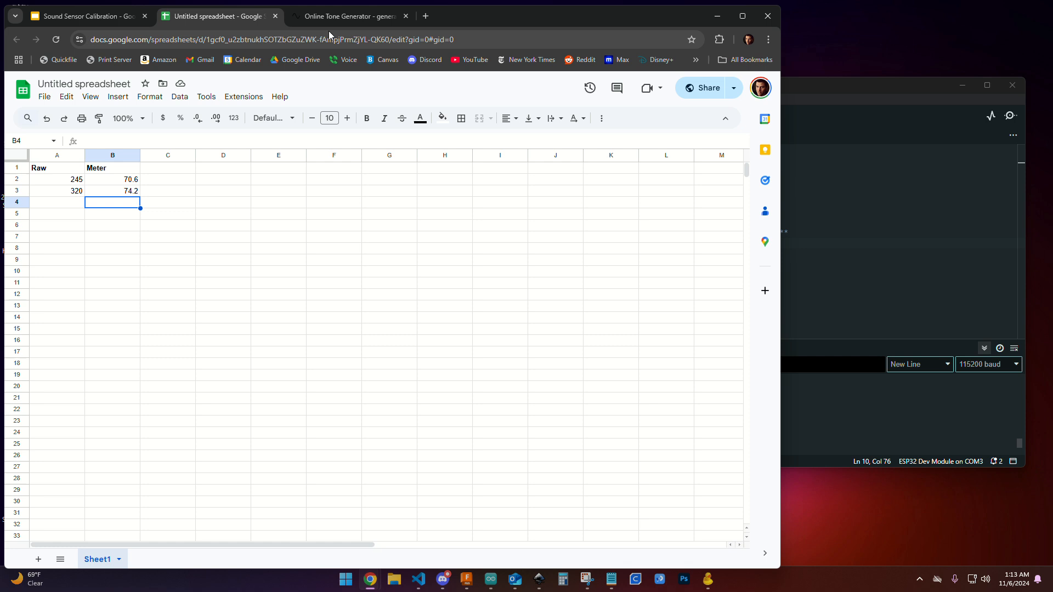
click(349, 16)
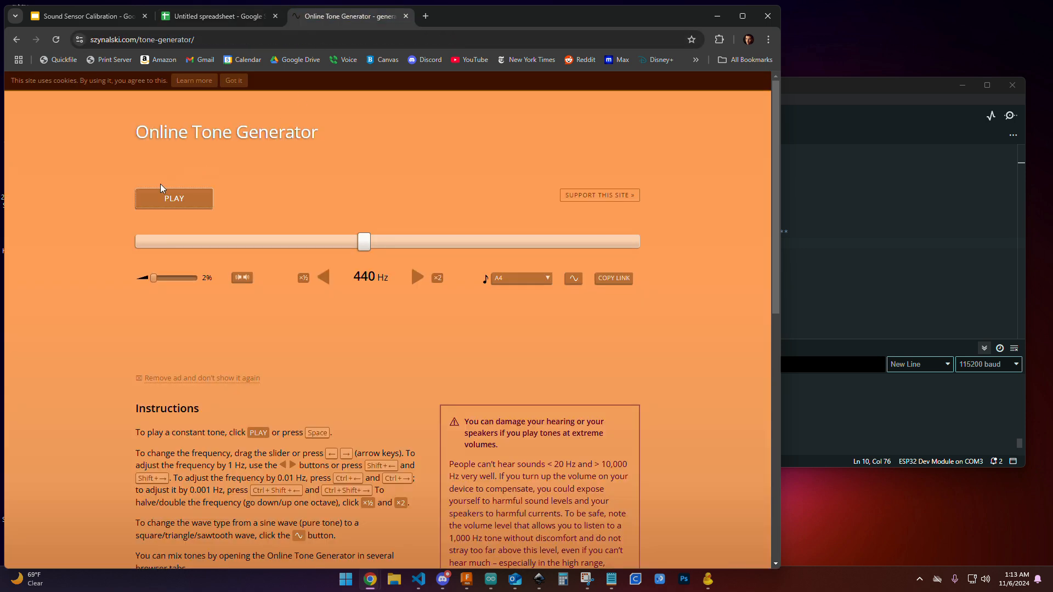
click(174, 198)
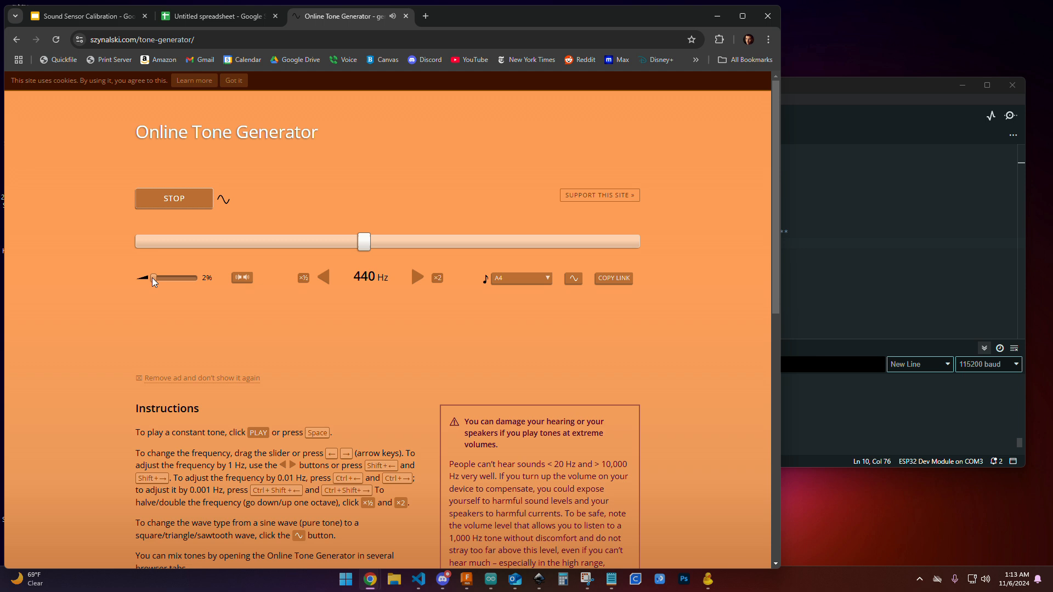
drag(153, 278, 156, 278)
text(81.1)
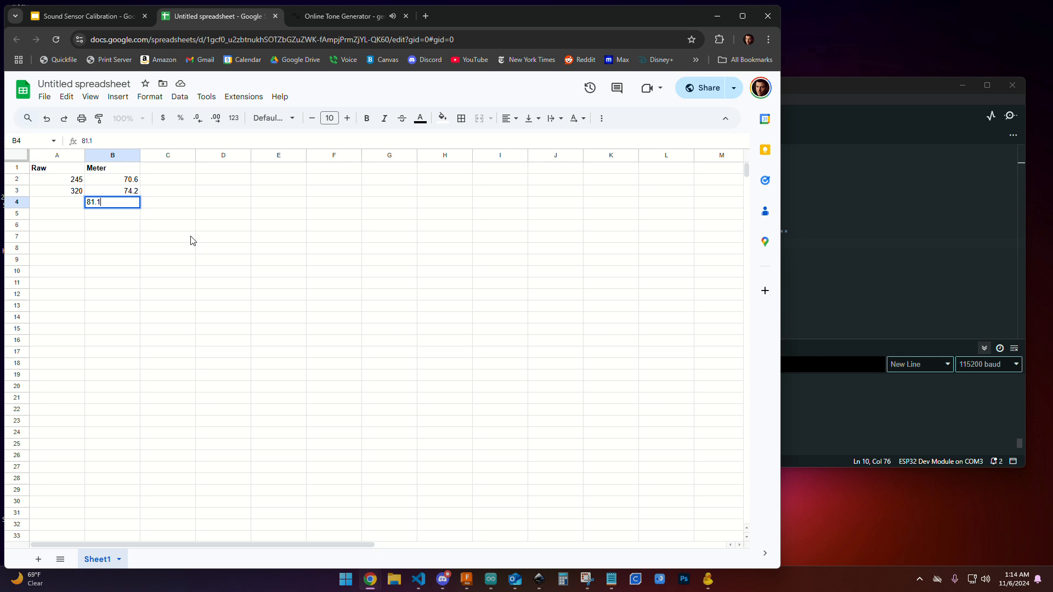
key(Enter)
text(630)
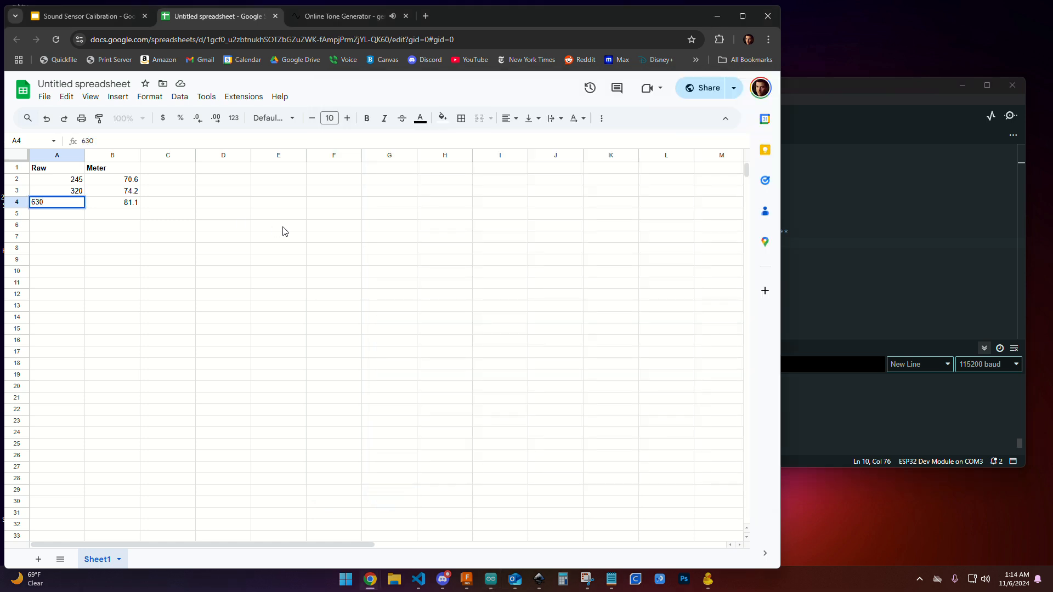
click(339, 15)
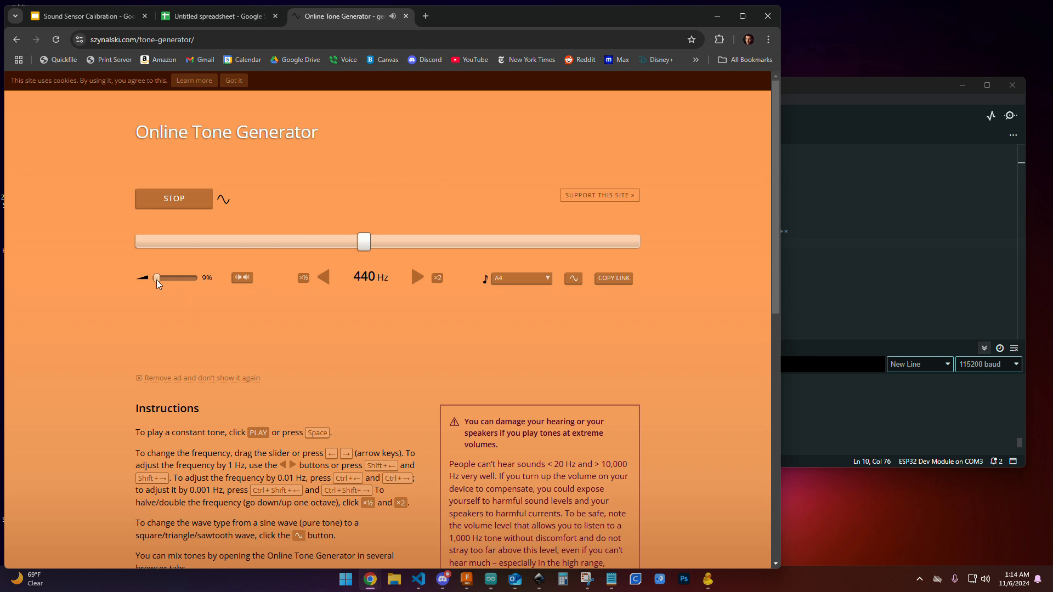
drag(154, 278, 158, 278)
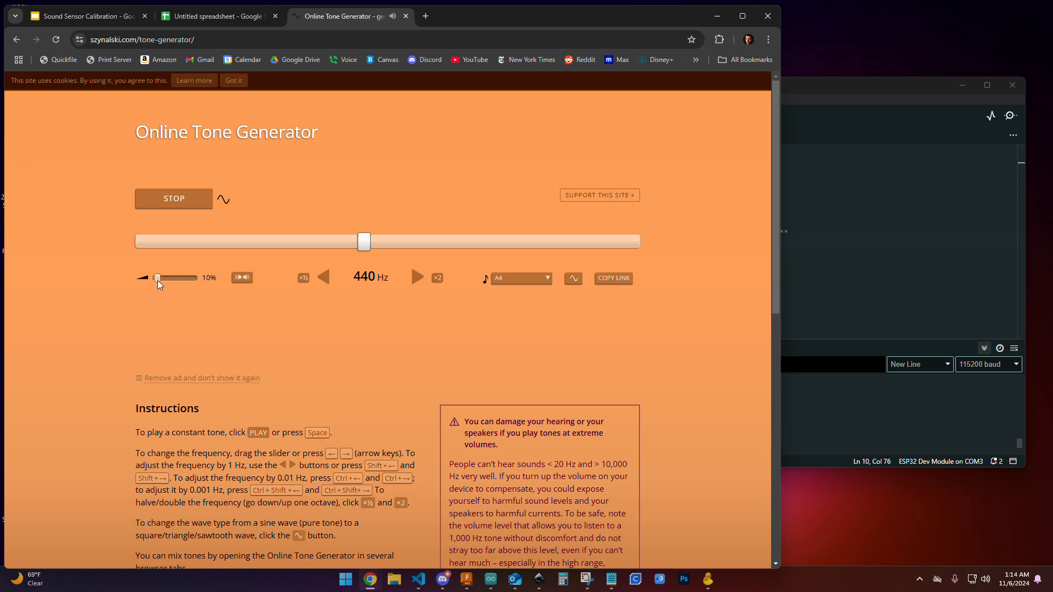
drag(156, 278, 160, 278)
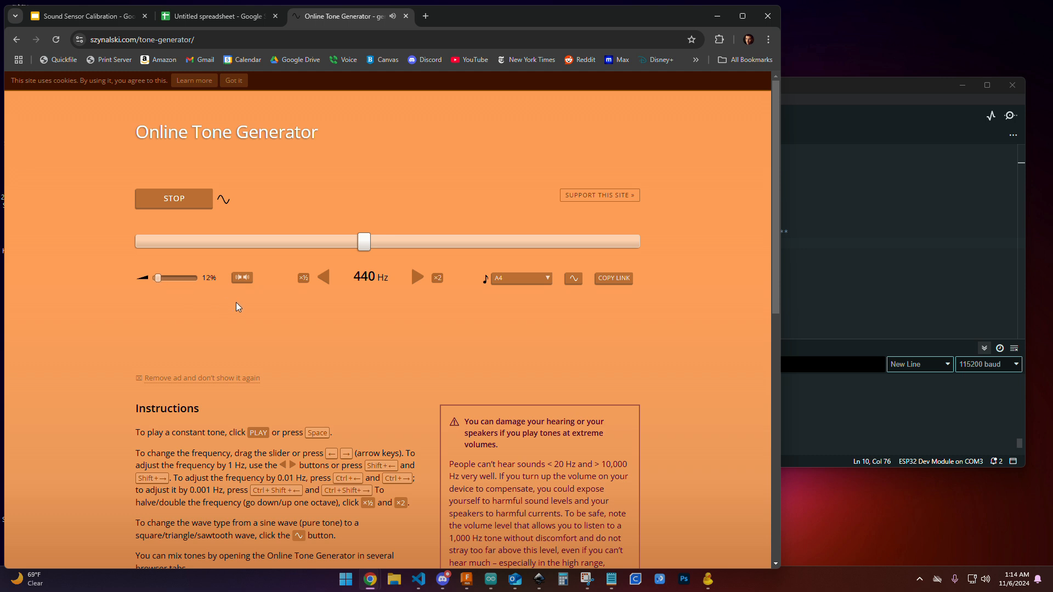
mouse_move(242, 307)
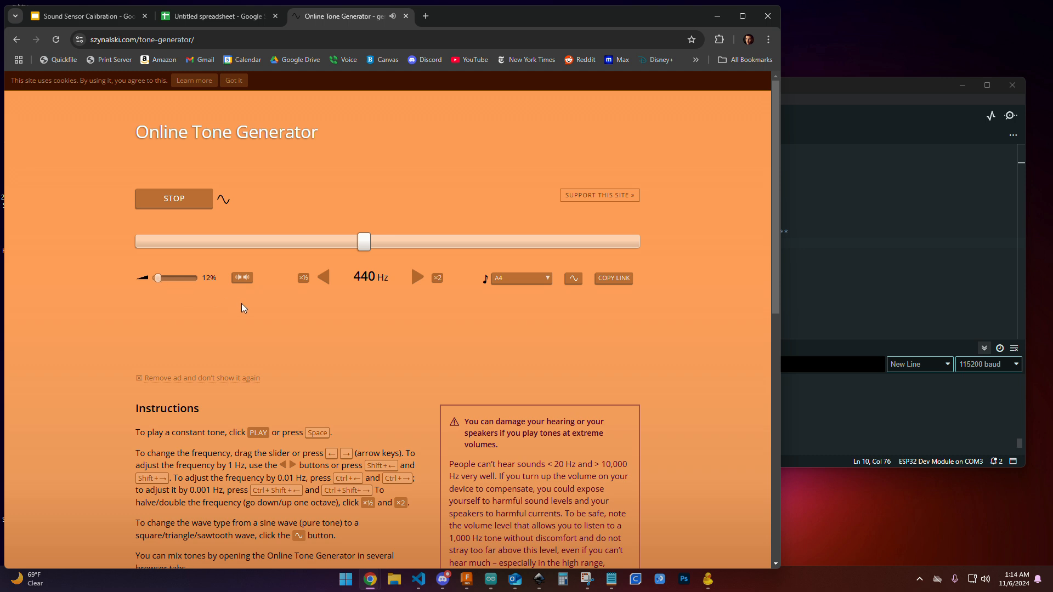
click(215, 16)
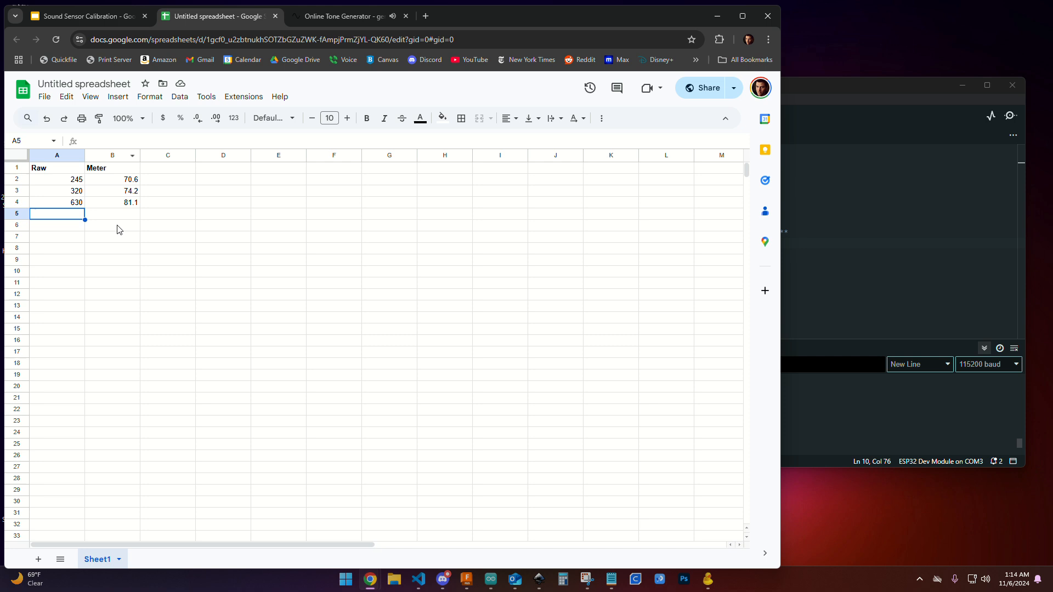
Step: Enter Meter 85.5 with Raw 982 in row 5, stopping the tone between entries
text(85.5)
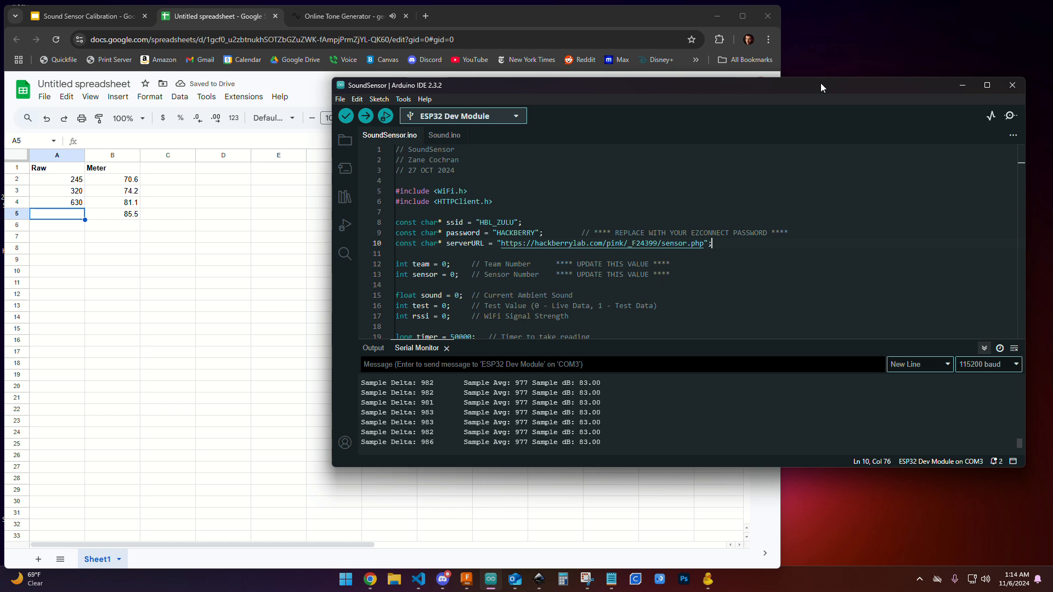
click(218, 16)
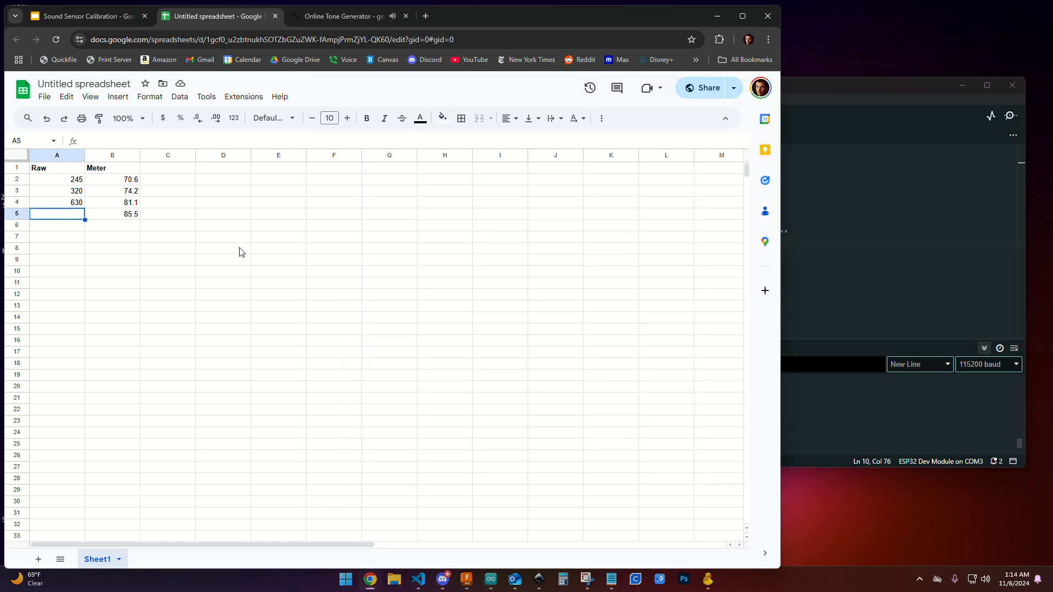
click(342, 15)
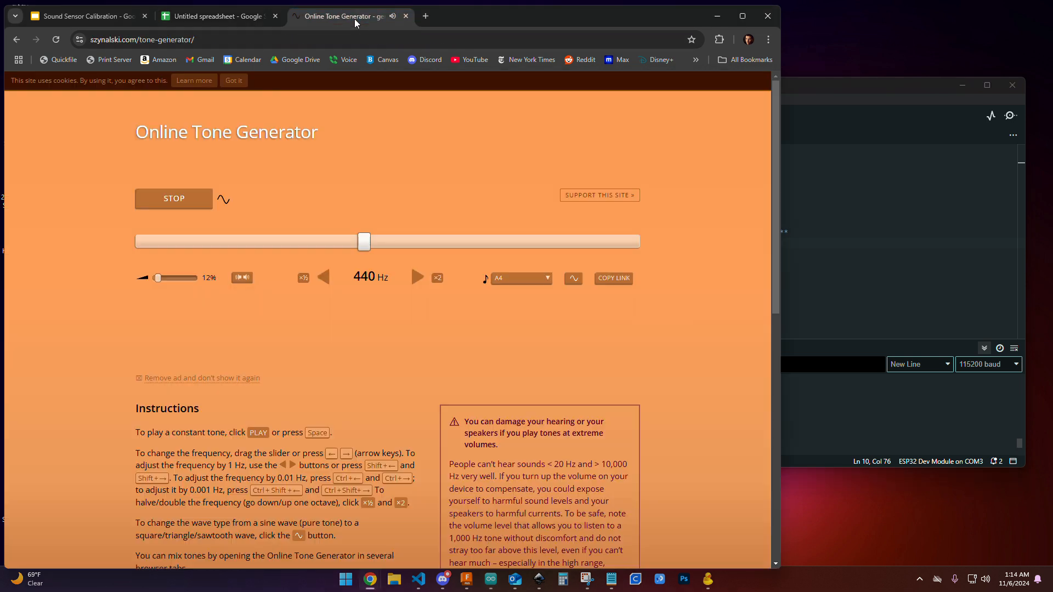
click(173, 198)
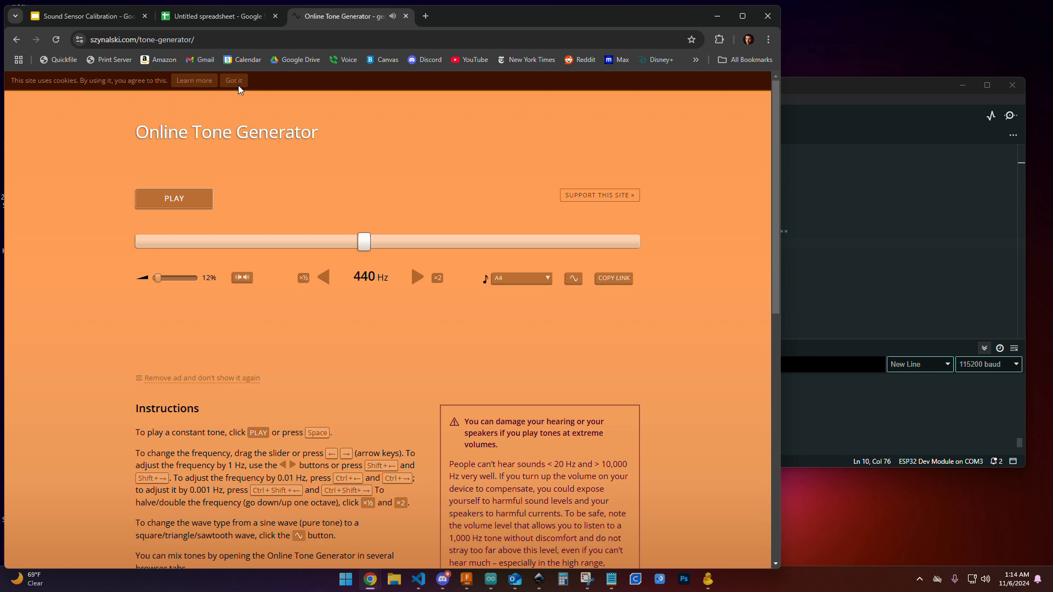
click(215, 16)
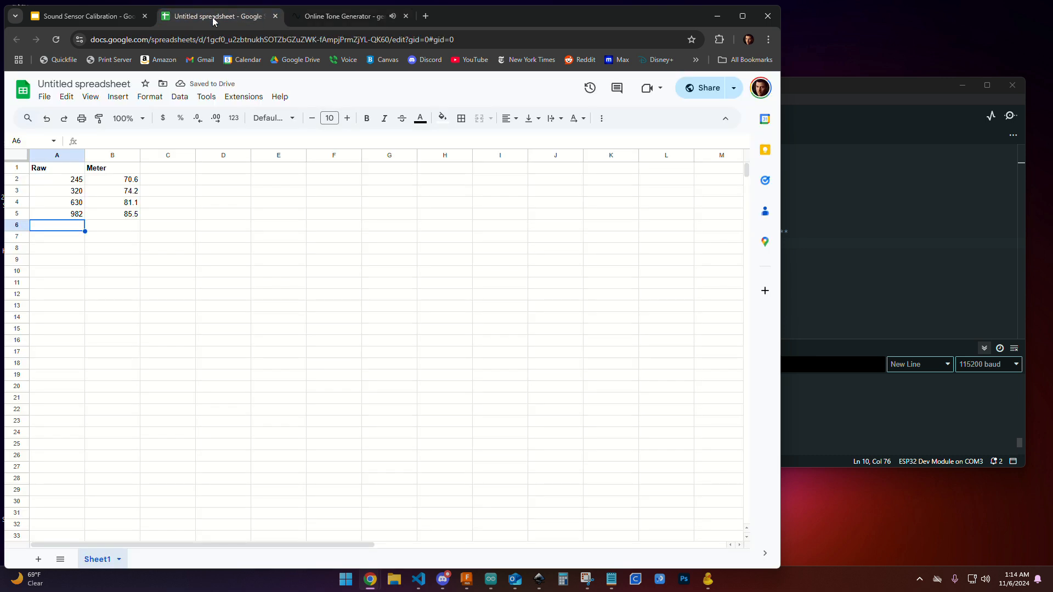
click(342, 15)
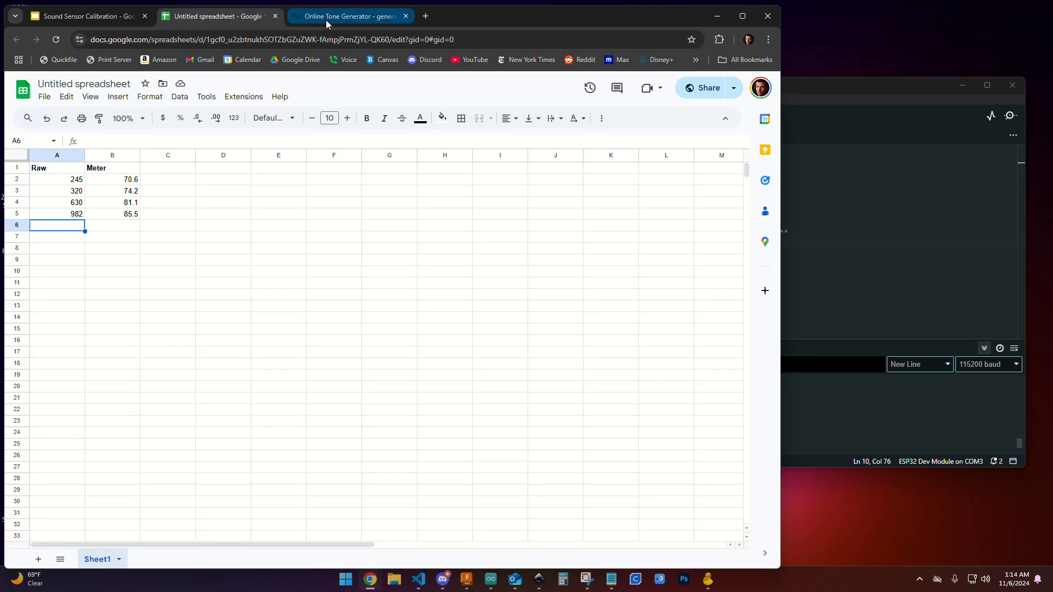
click(346, 15)
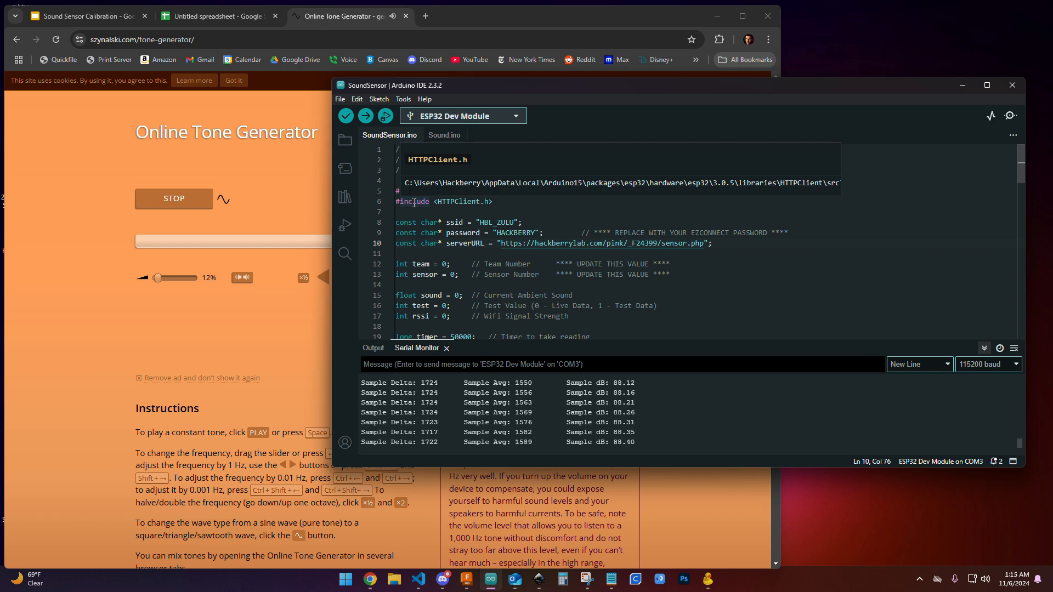
Step: Enter the next calibration pair: Meter 90.3 with Raw 1656
click(215, 15)
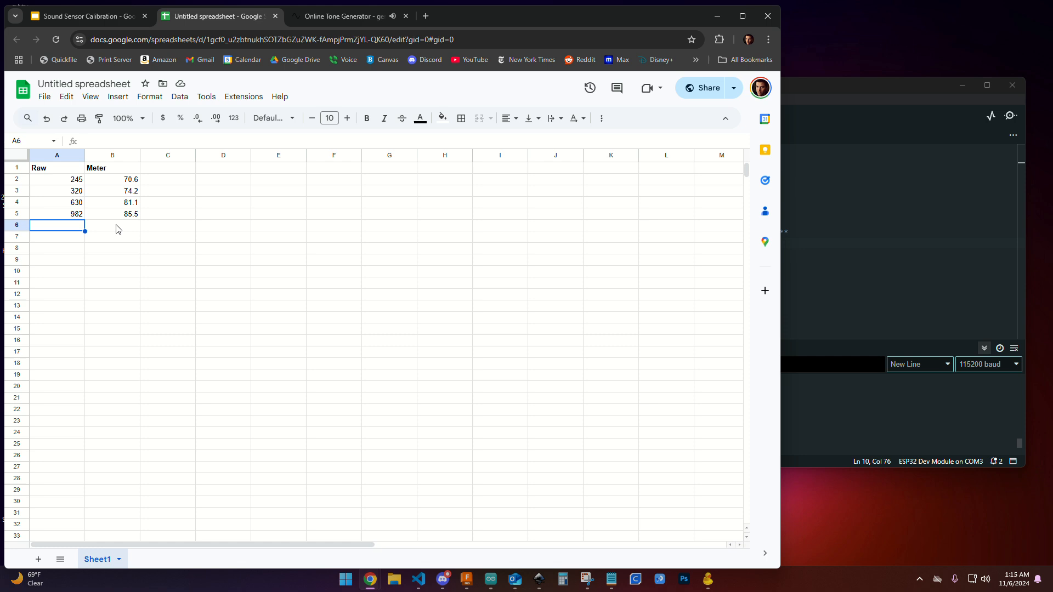
text(903)
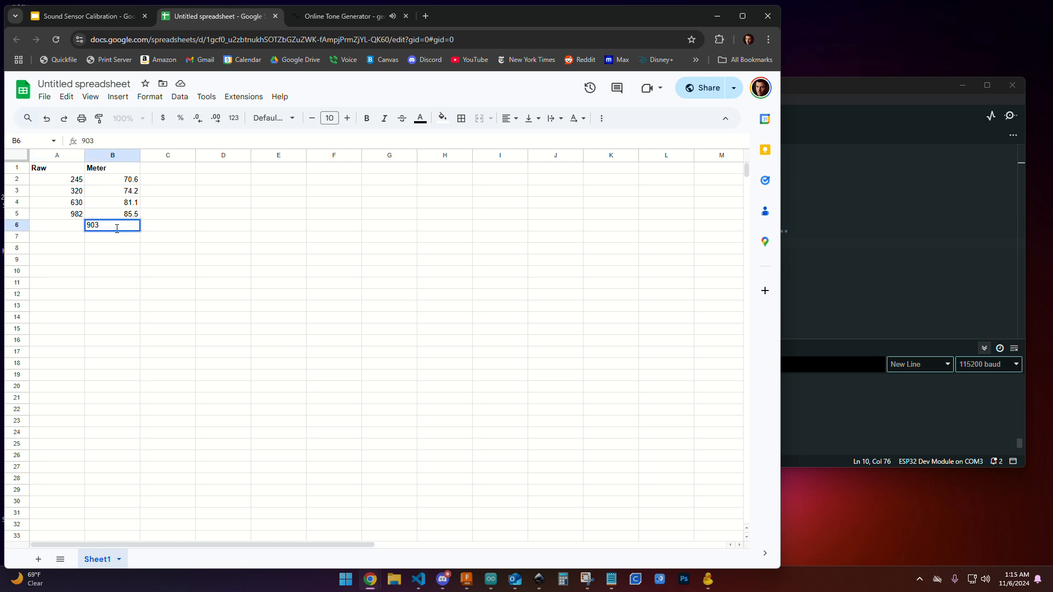
key(Tab)
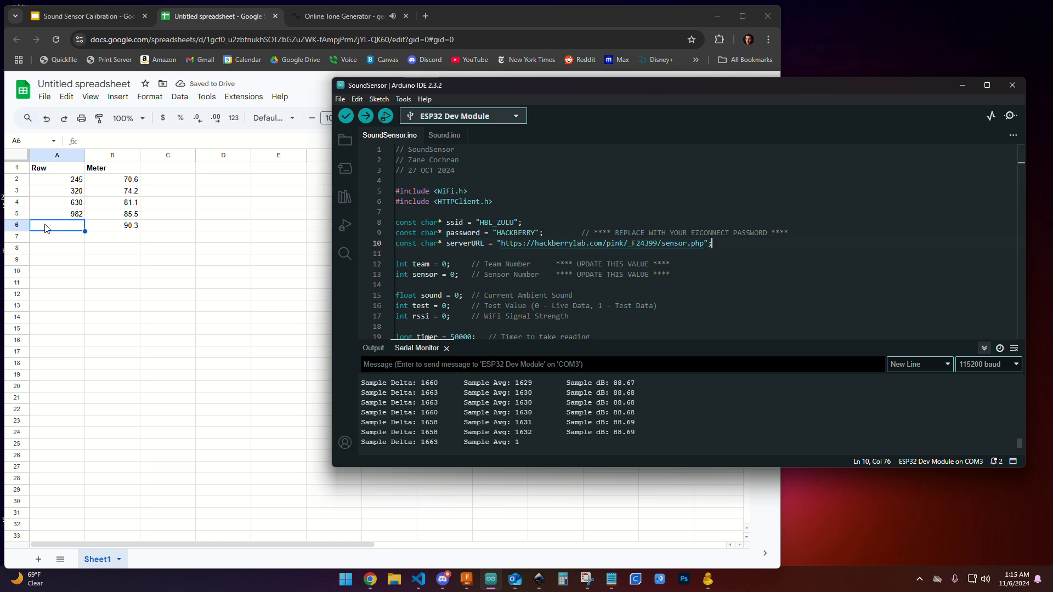
text(1656)
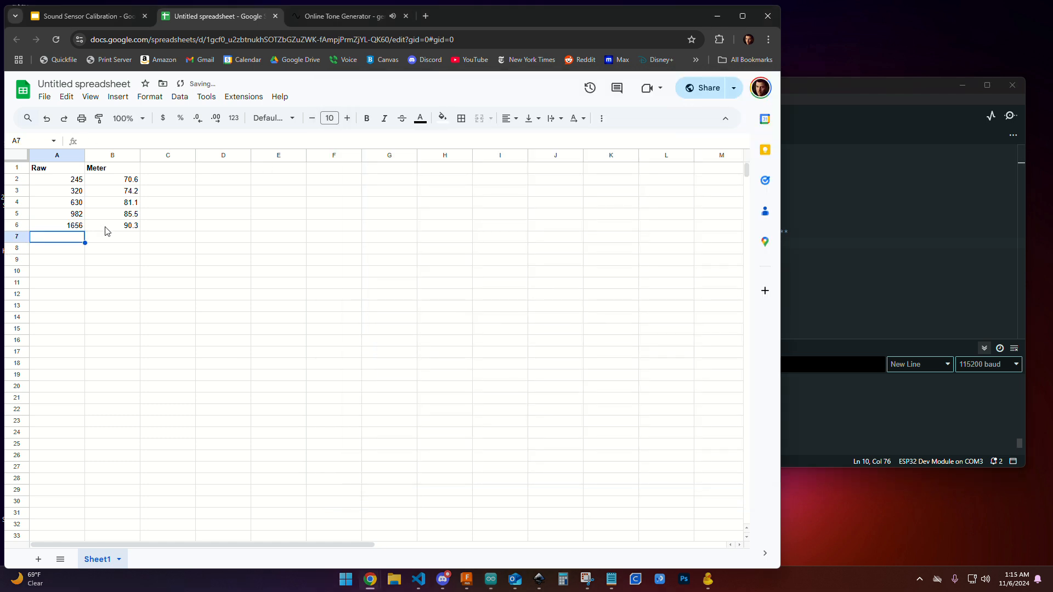
click(343, 16)
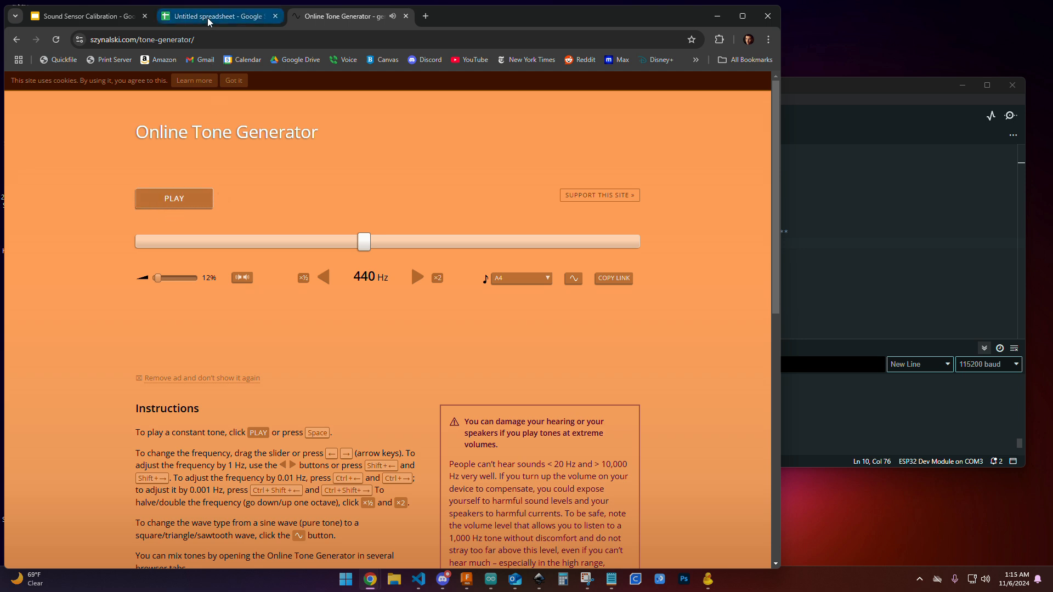
Step: Play the tone, enter Meter 95.3 and Raw 3013 in row 7, then deselect
click(218, 15)
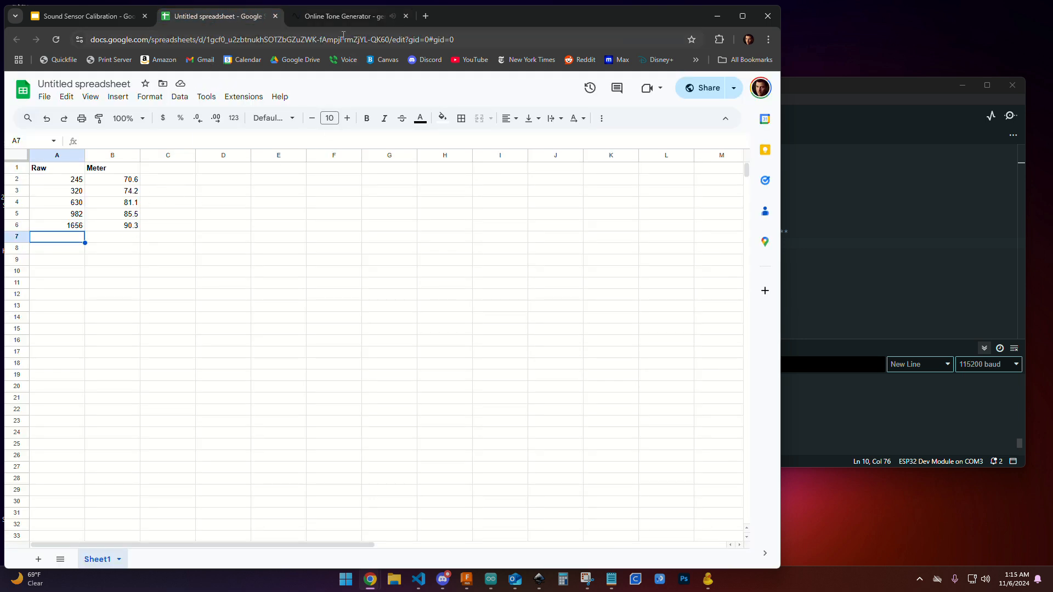
click(346, 16)
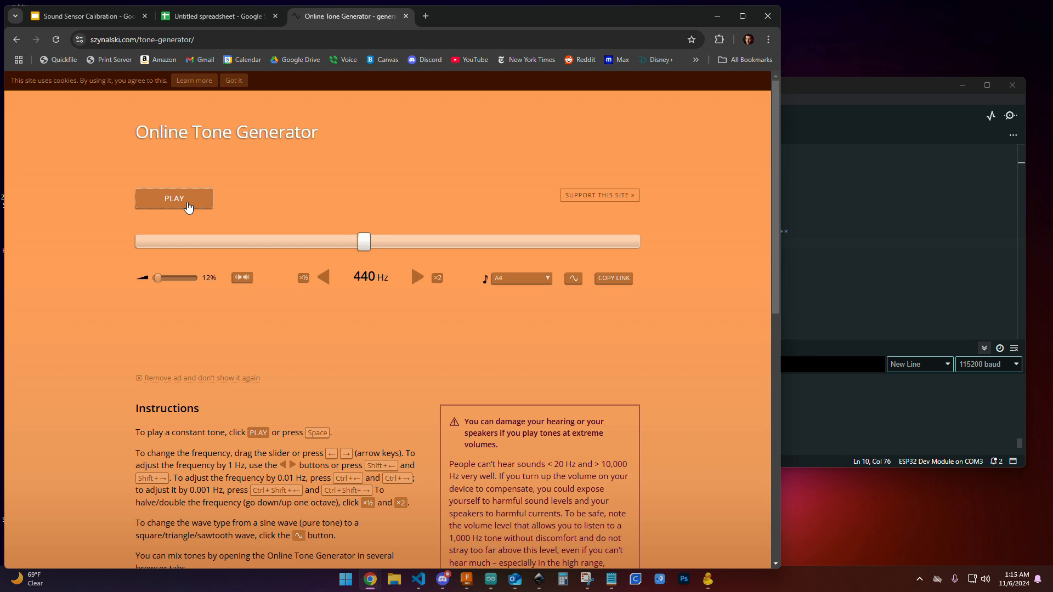
click(173, 198)
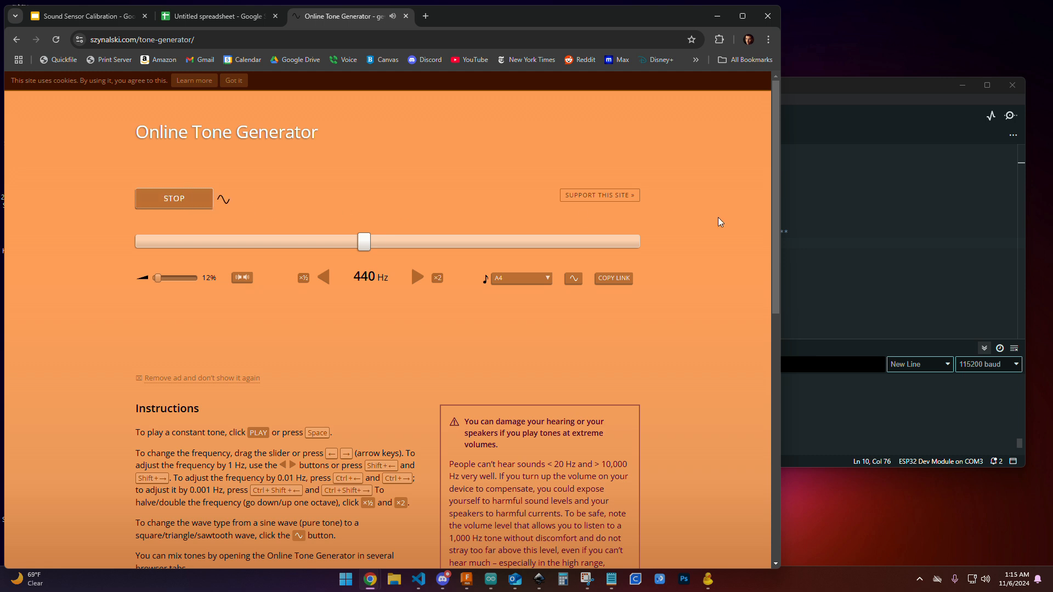
mouse_move(145, 278)
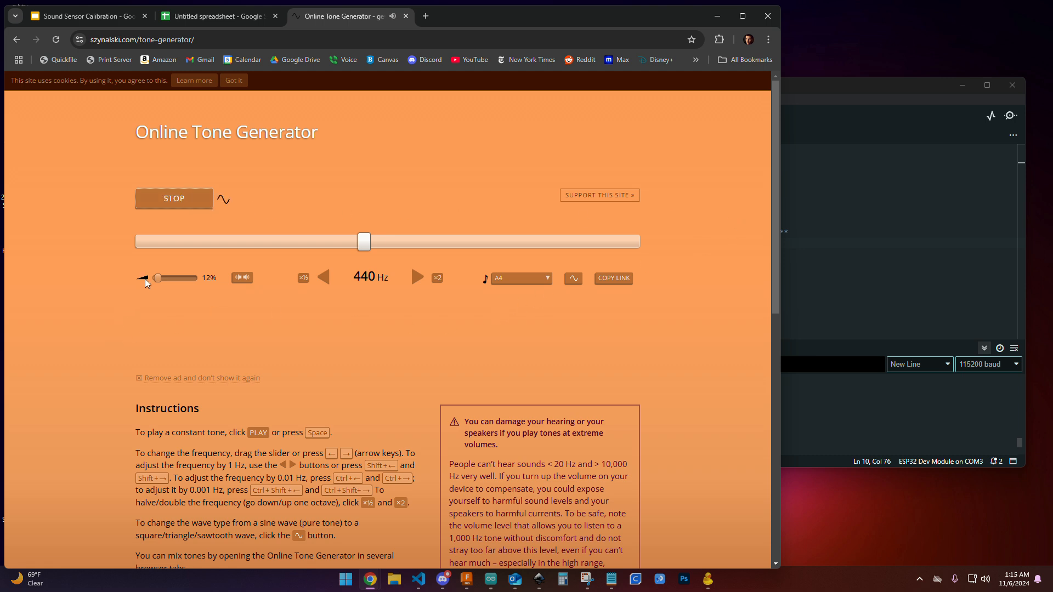
click(215, 15)
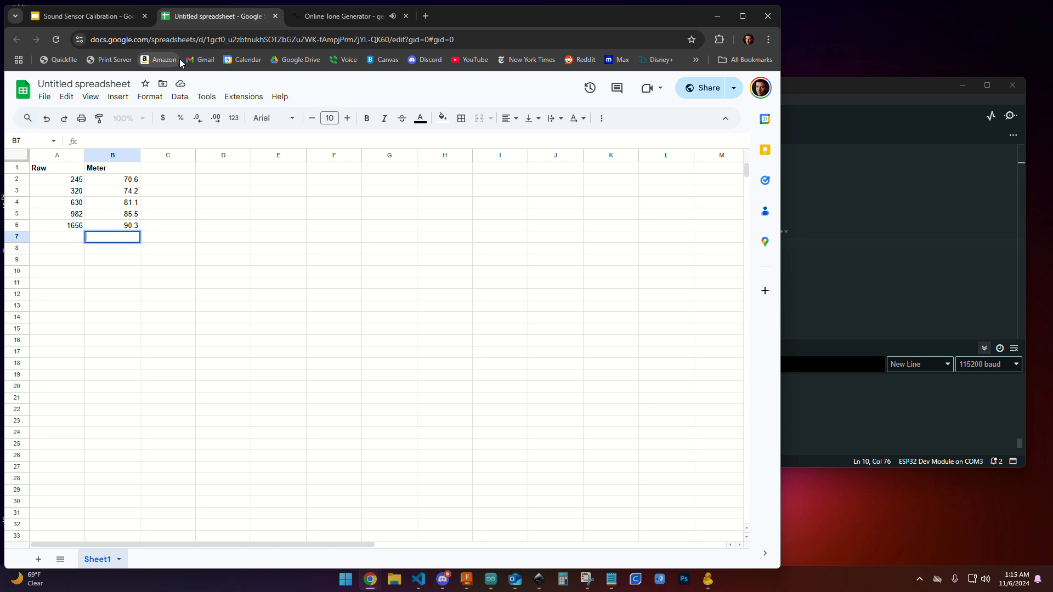
text(95.3)
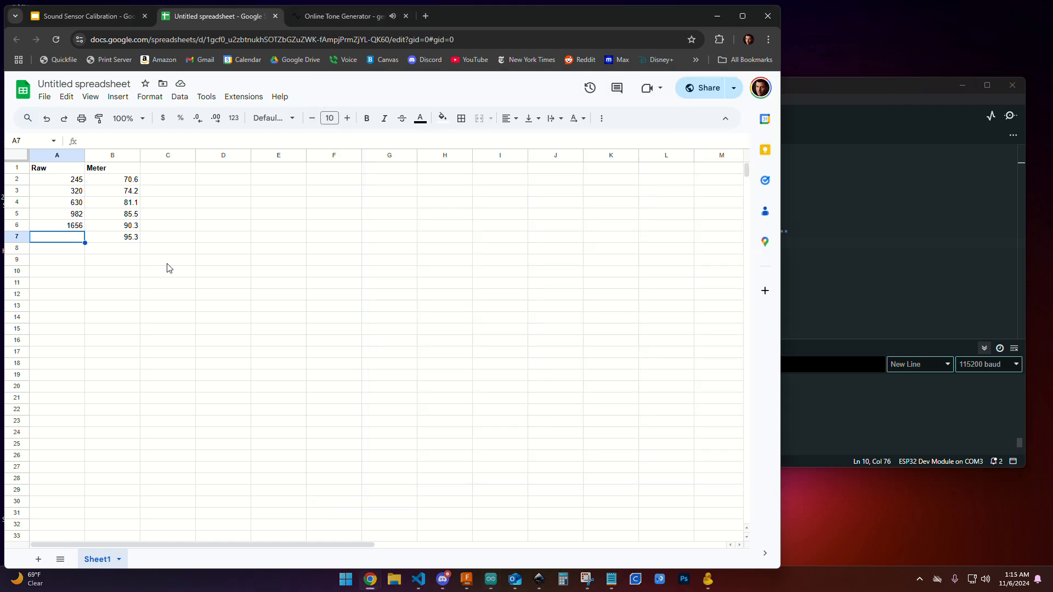
click(342, 15)
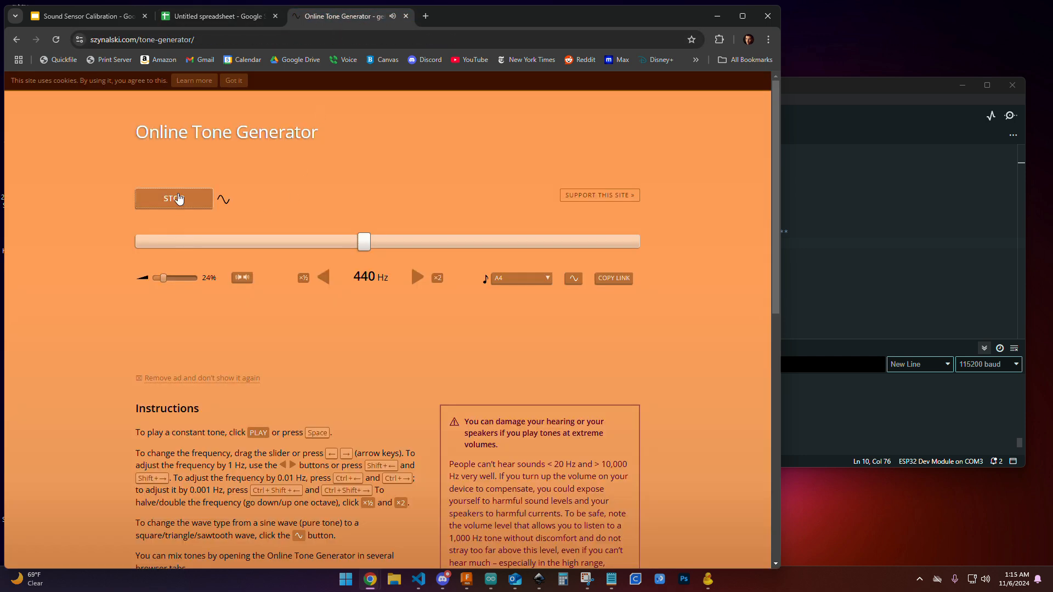
click(215, 15)
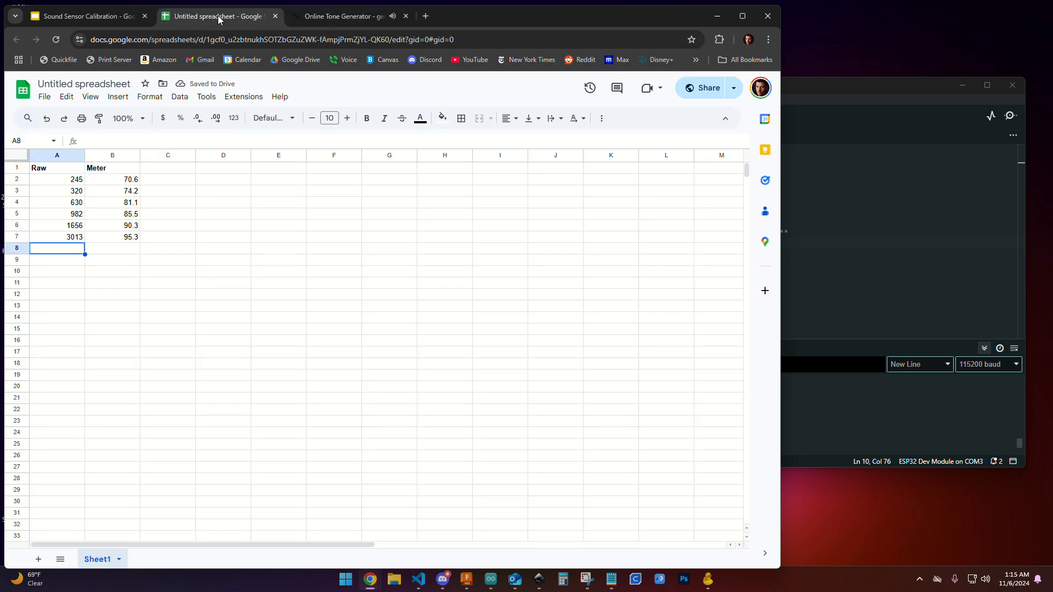
click(111, 237)
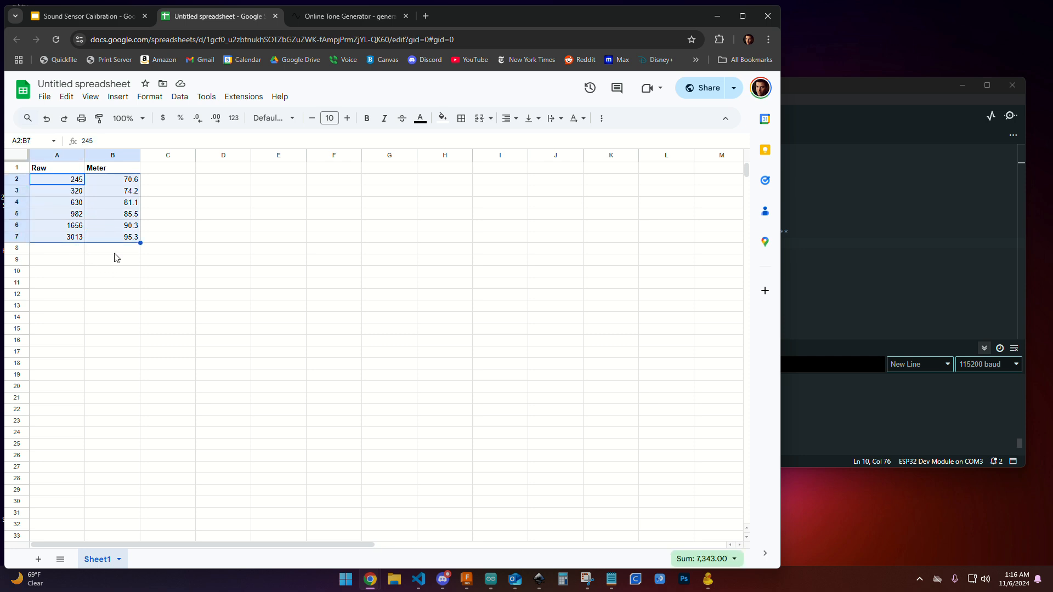
click(112, 248)
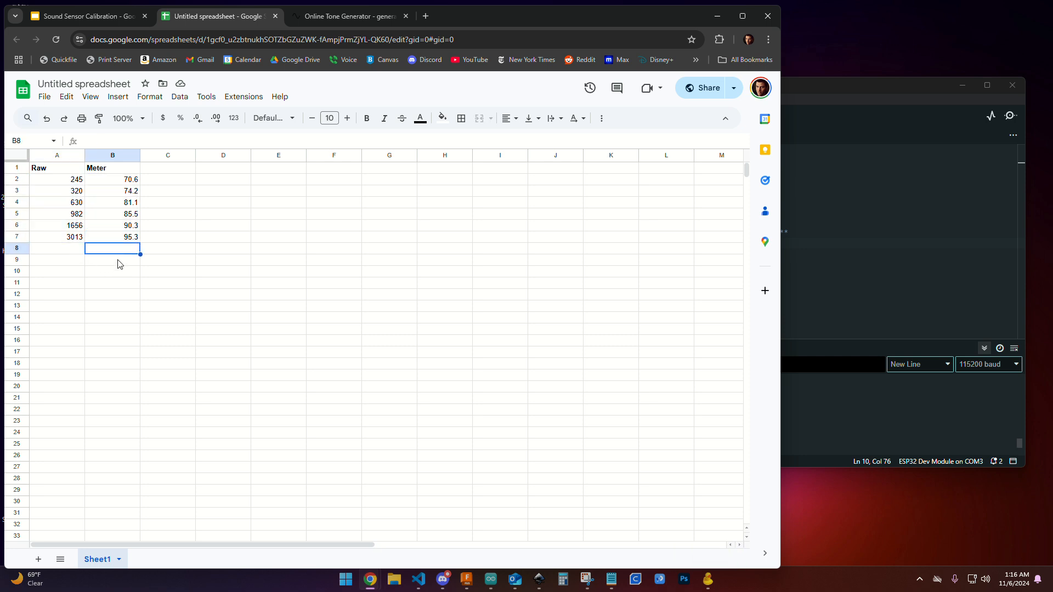
mouse_move(231, 267)
text(Audio Calibration)
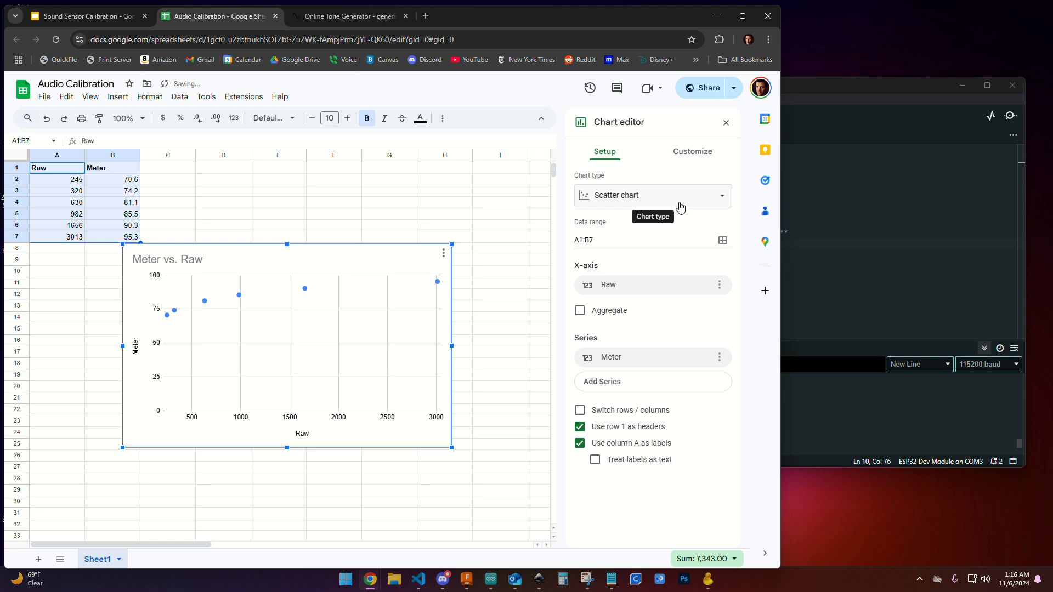
mouse_move(449, 274)
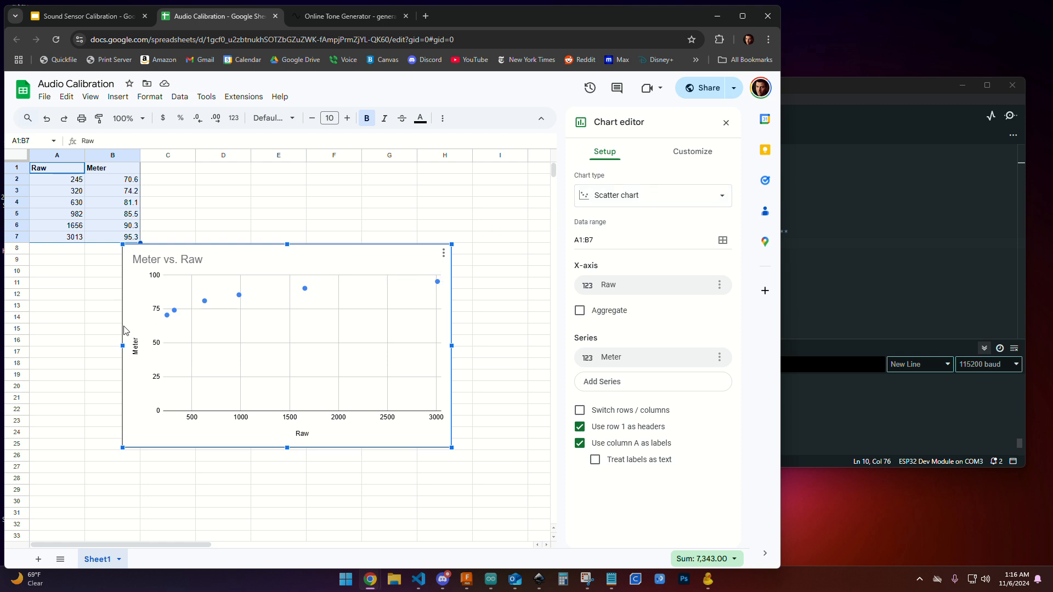
Step: Position the Meter vs. Raw scatter chart beside the data table
click(476, 177)
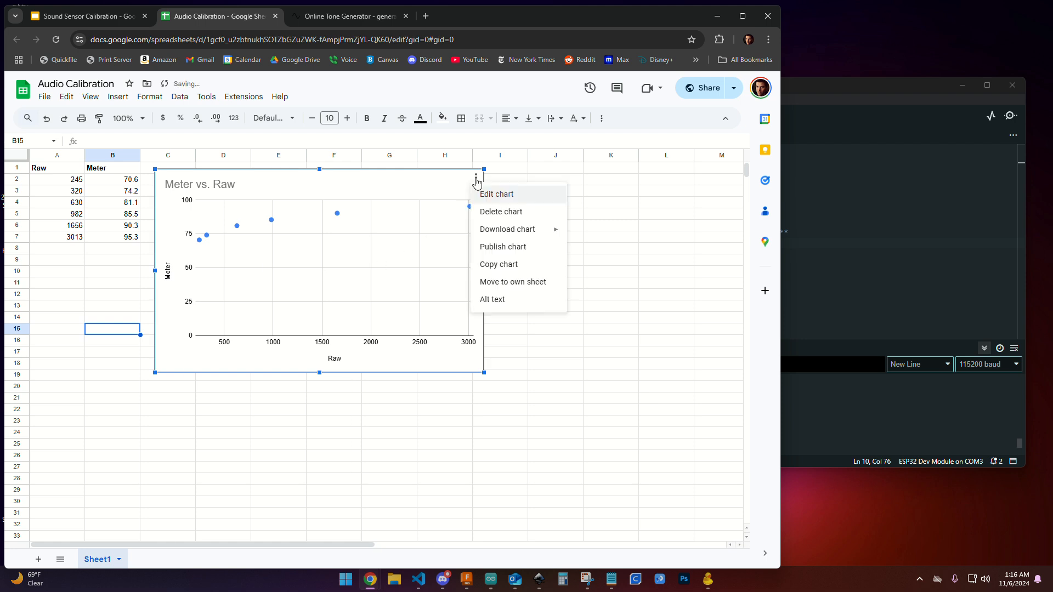
Step: Enable the Trendline option in the chart's Customize > Series settings
click(496, 194)
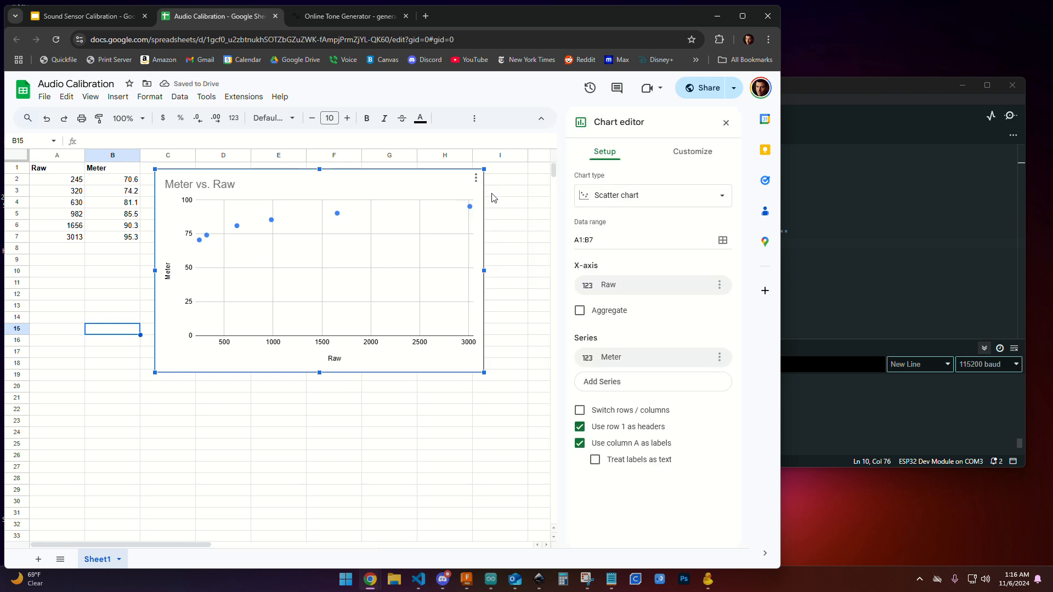
mouse_move(692, 152)
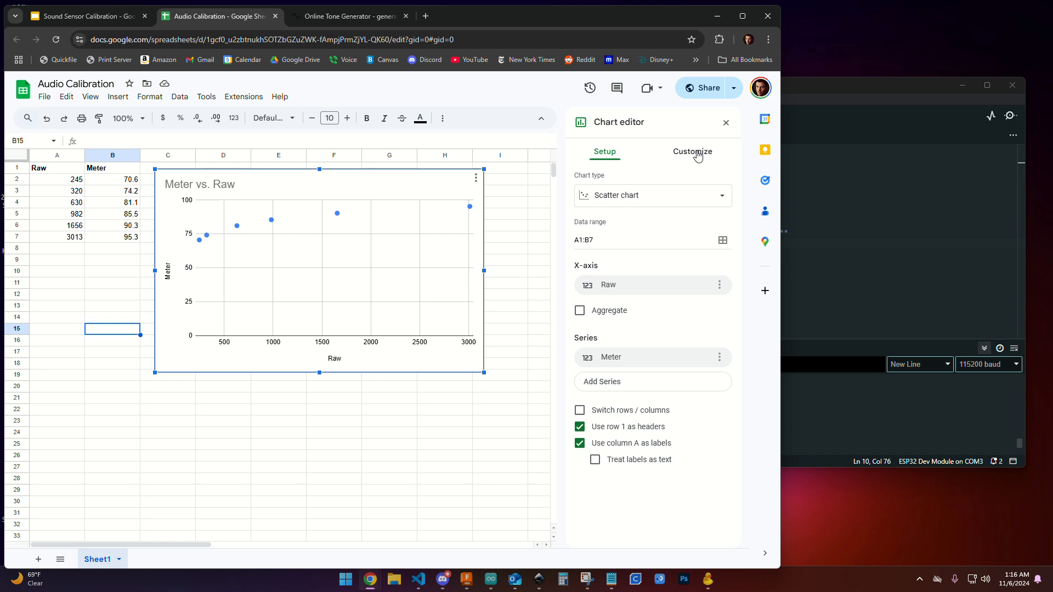
click(693, 151)
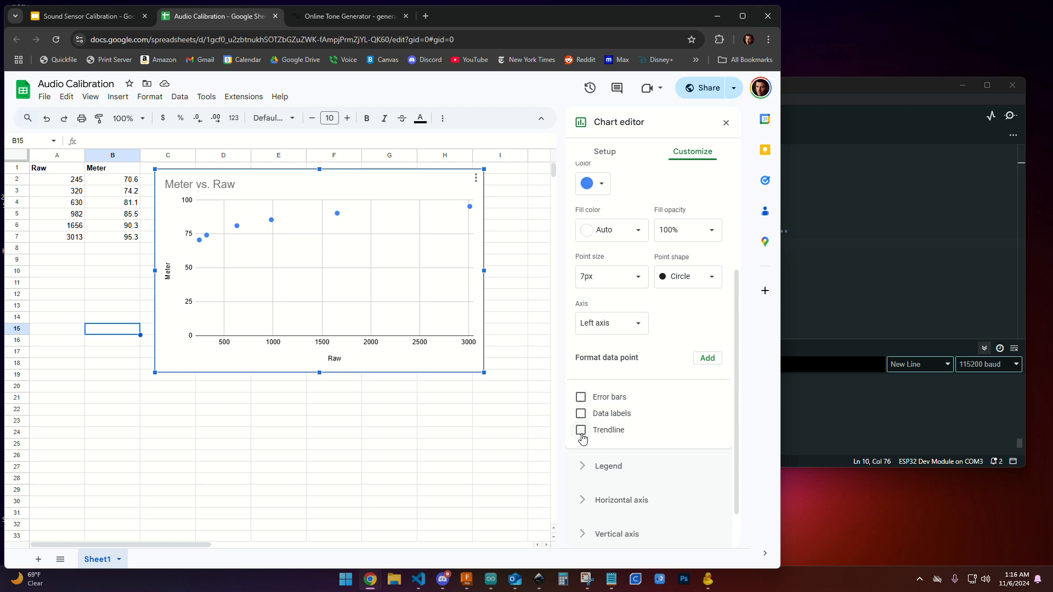
click(580, 429)
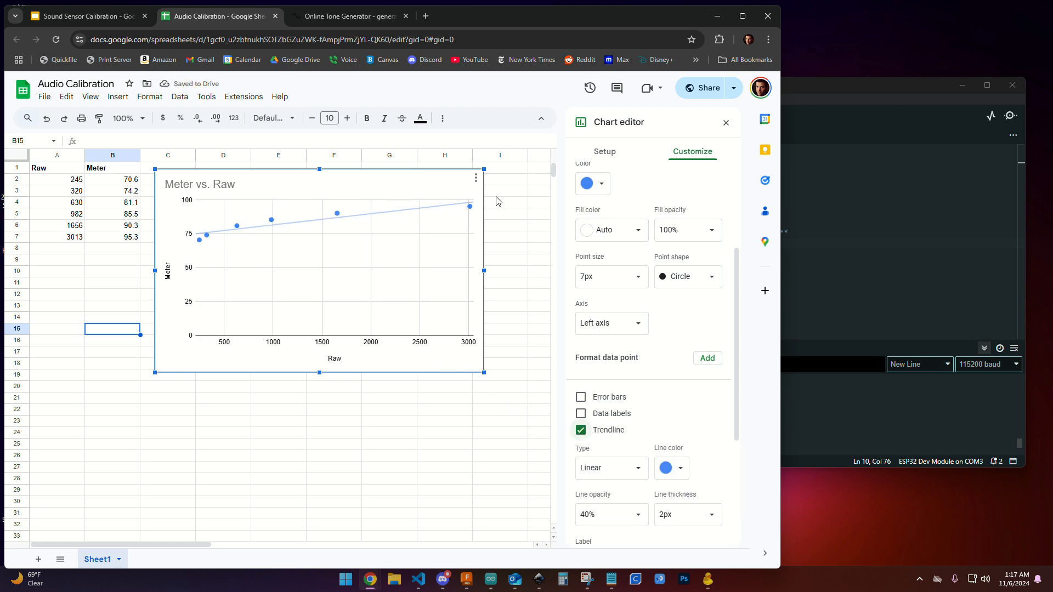
mouse_move(385, 239)
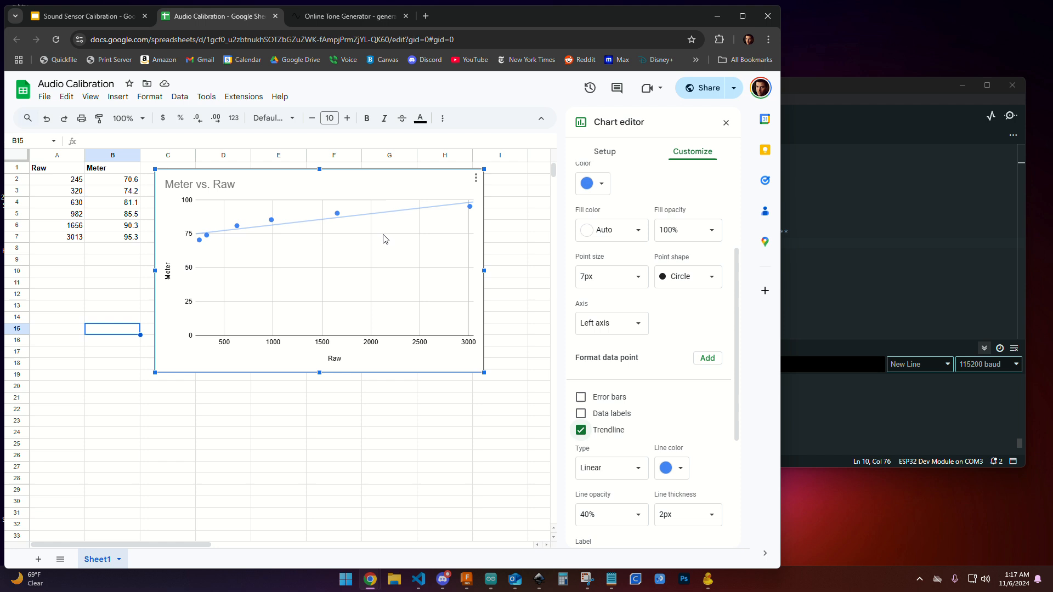
mouse_move(462, 201)
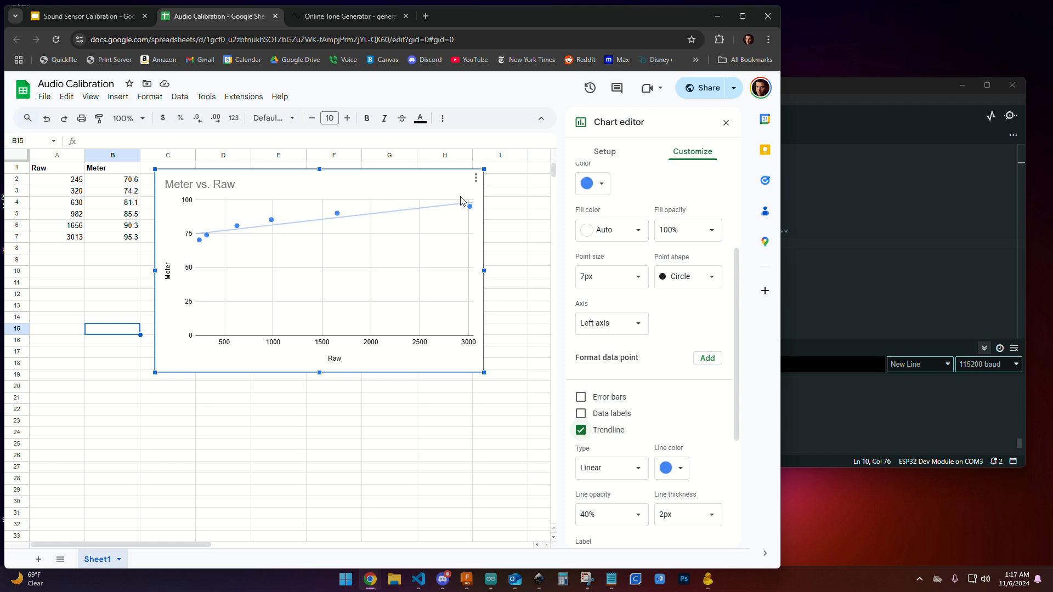
scroll(down, 3)
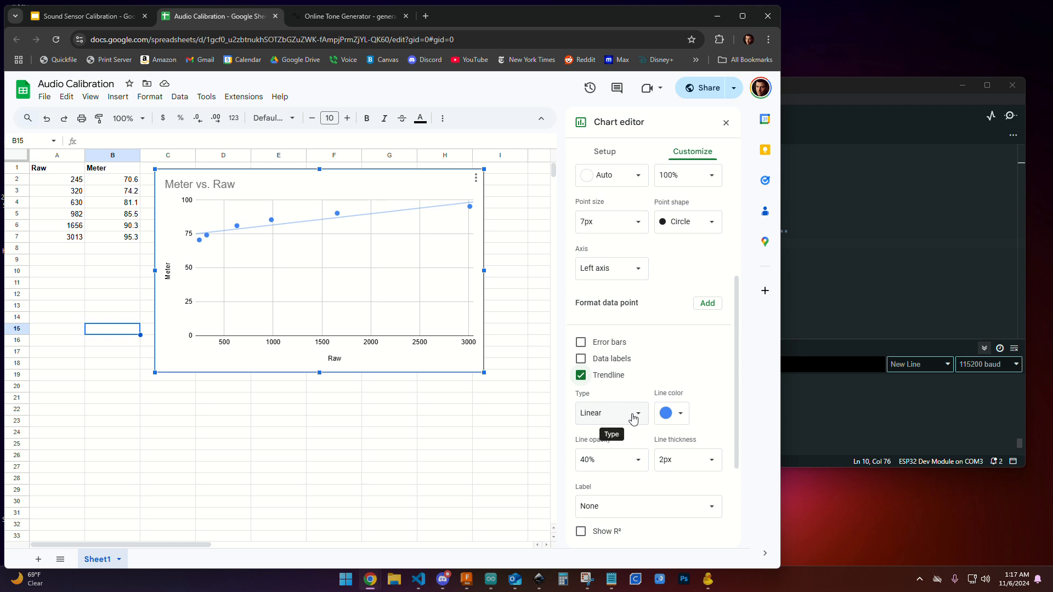
Step: Make the trendline Logarithmic and label it with its equation, 17.5 + 9.8 ln x
click(610, 413)
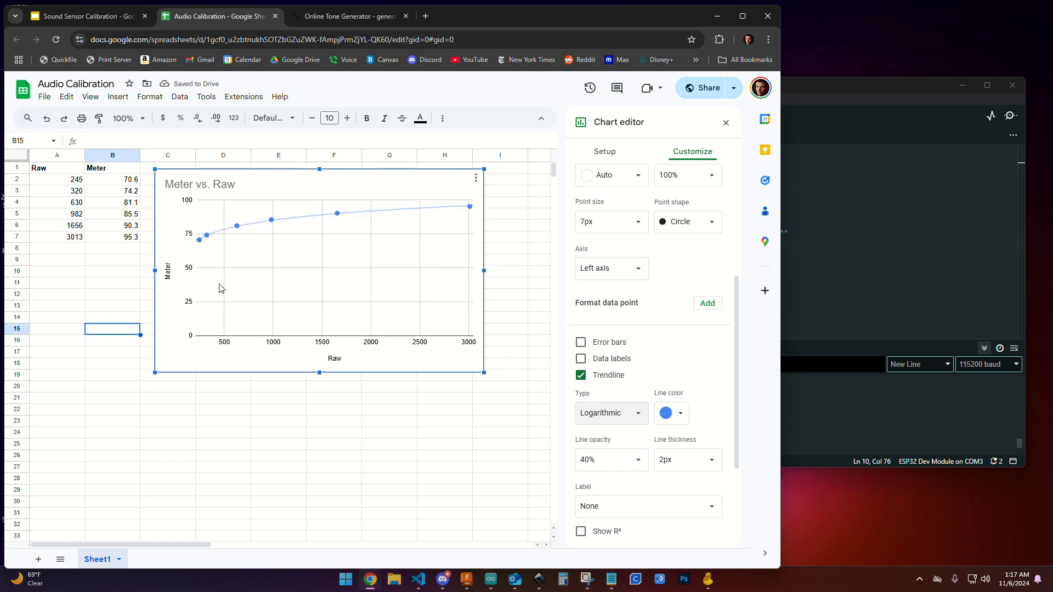
mouse_move(299, 226)
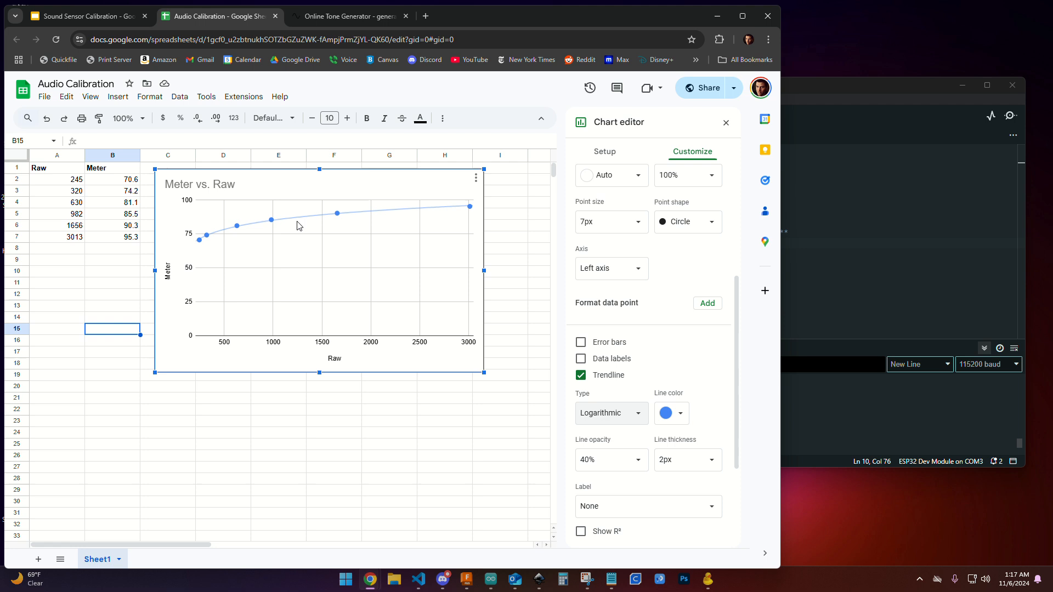
mouse_move(732, 442)
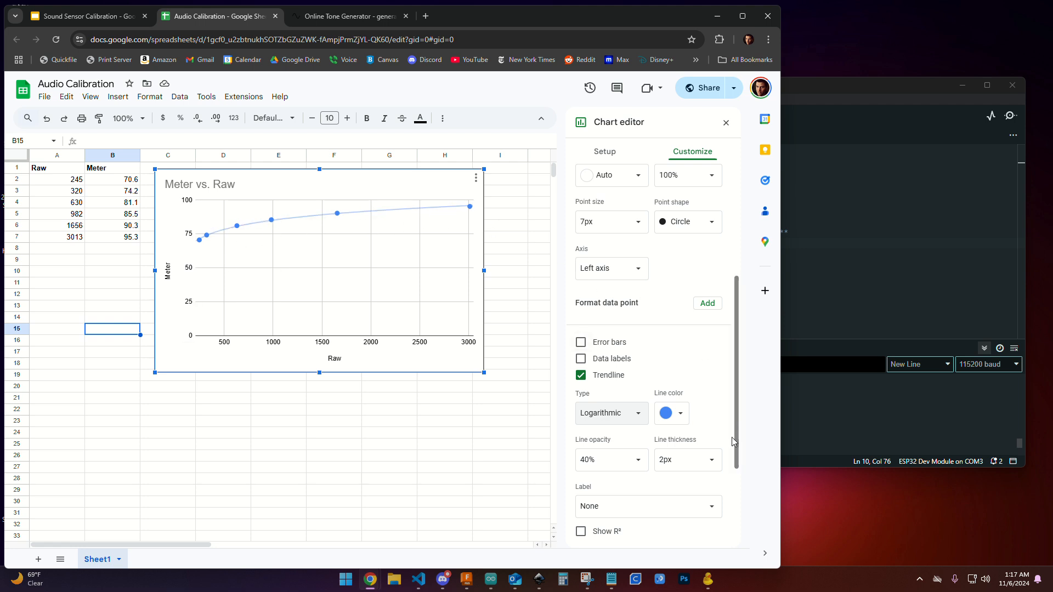
click(646, 506)
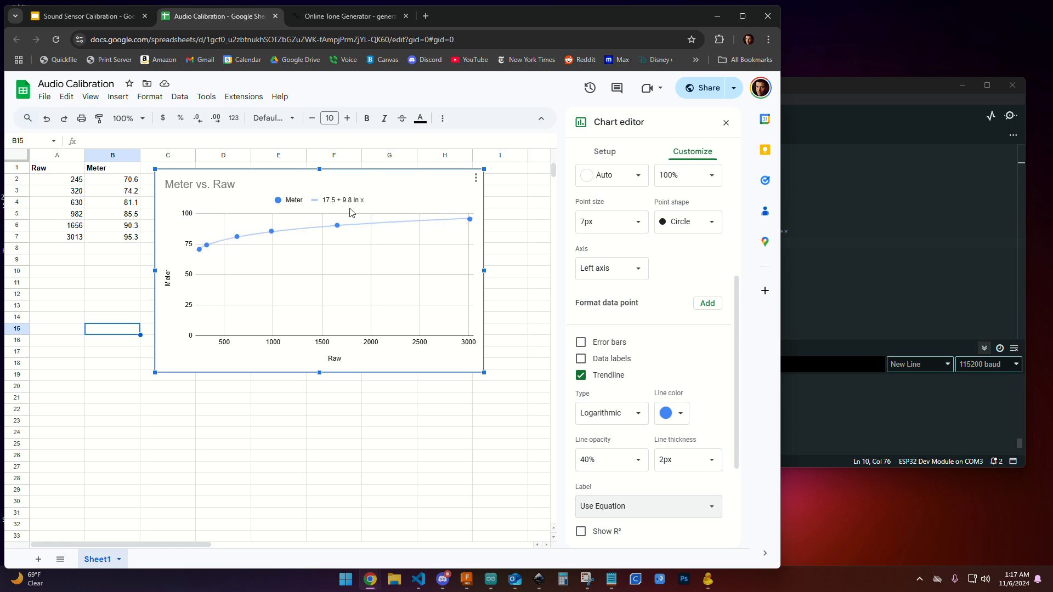
mouse_move(386, 203)
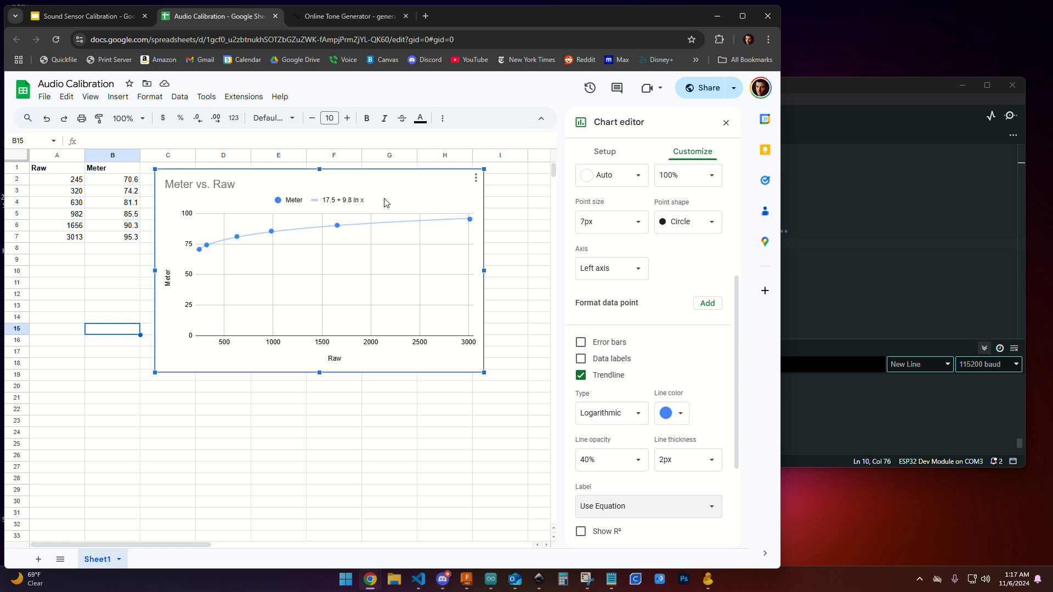
mouse_move(381, 204)
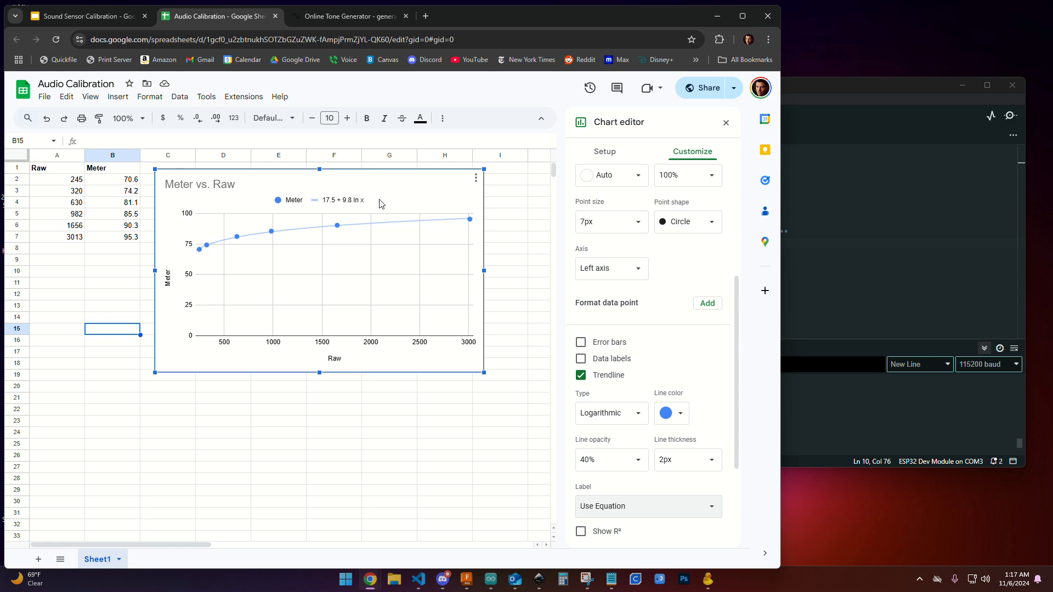
mouse_move(66, 186)
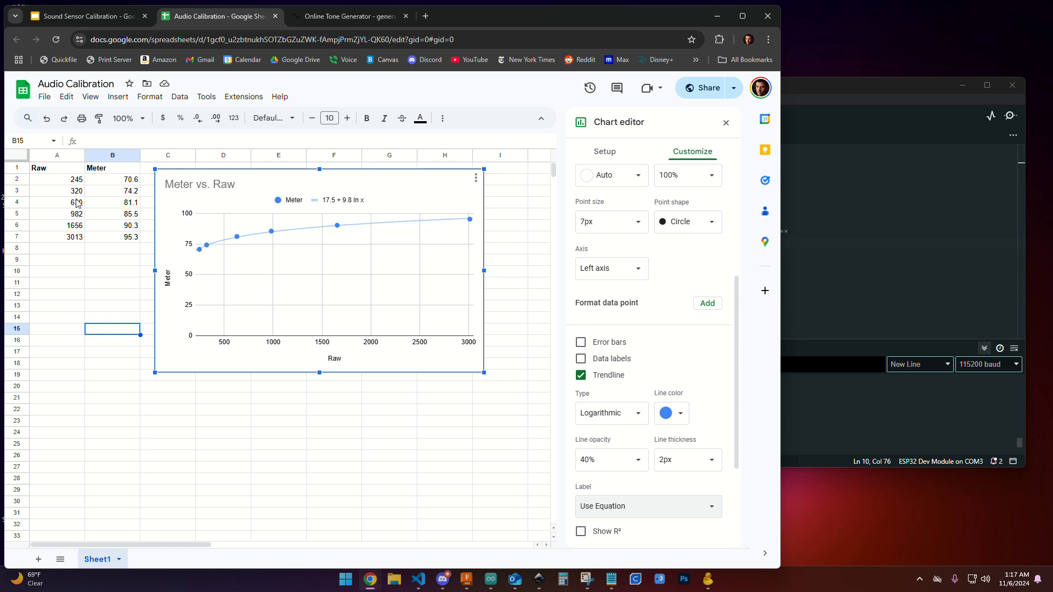
mouse_move(340, 209)
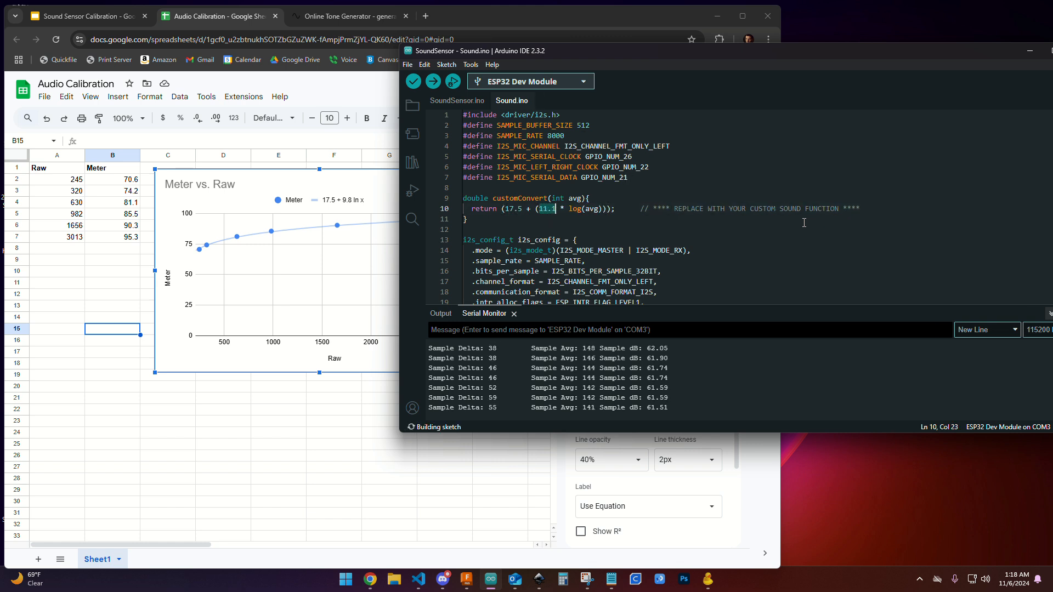
Step: Change the customConvert coefficient to 9.8 and upload the sketch to the ESP32
text(9.8)
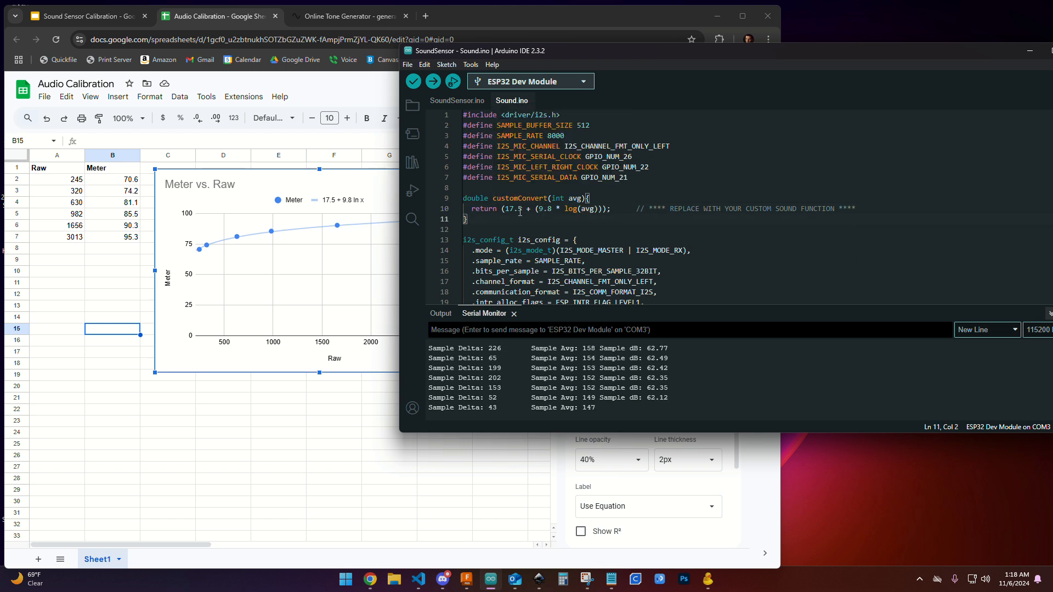
click(433, 80)
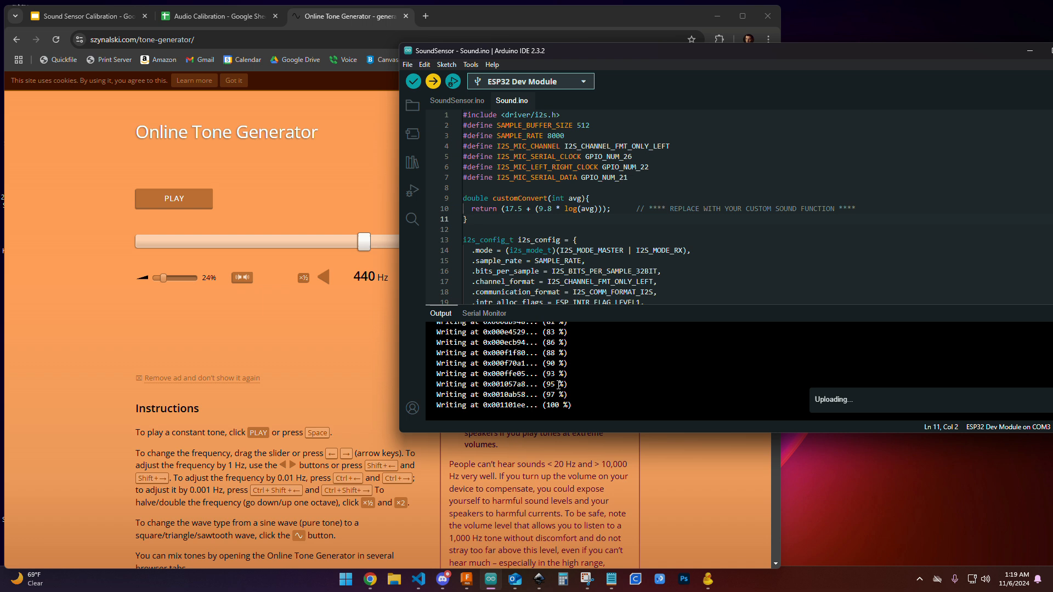
Step: Play the 440 Hz tone at about 11% volume while monitoring readings, then stop it
click(483, 314)
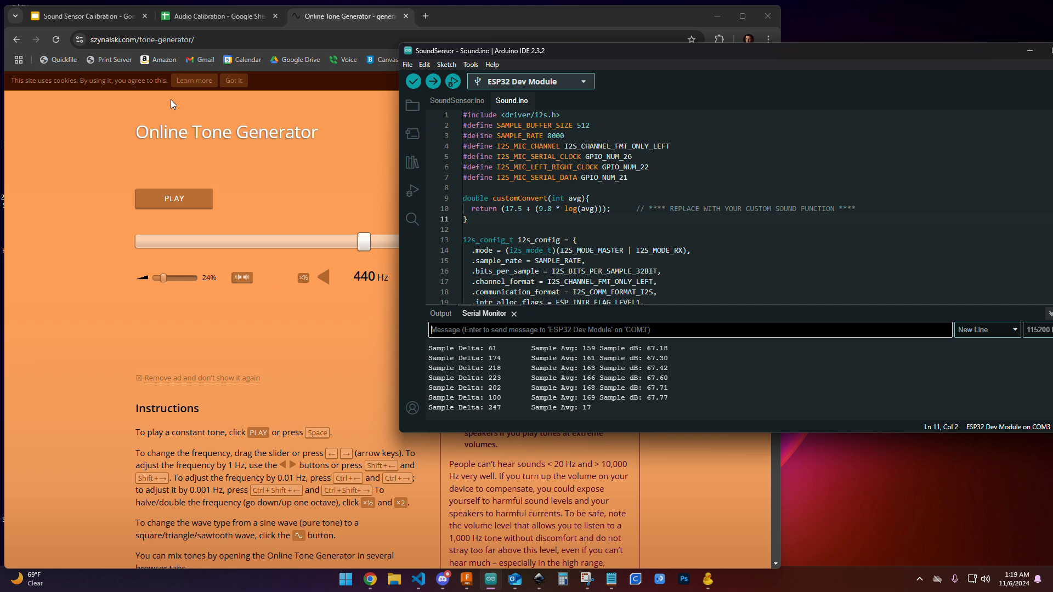
mouse_move(81, 15)
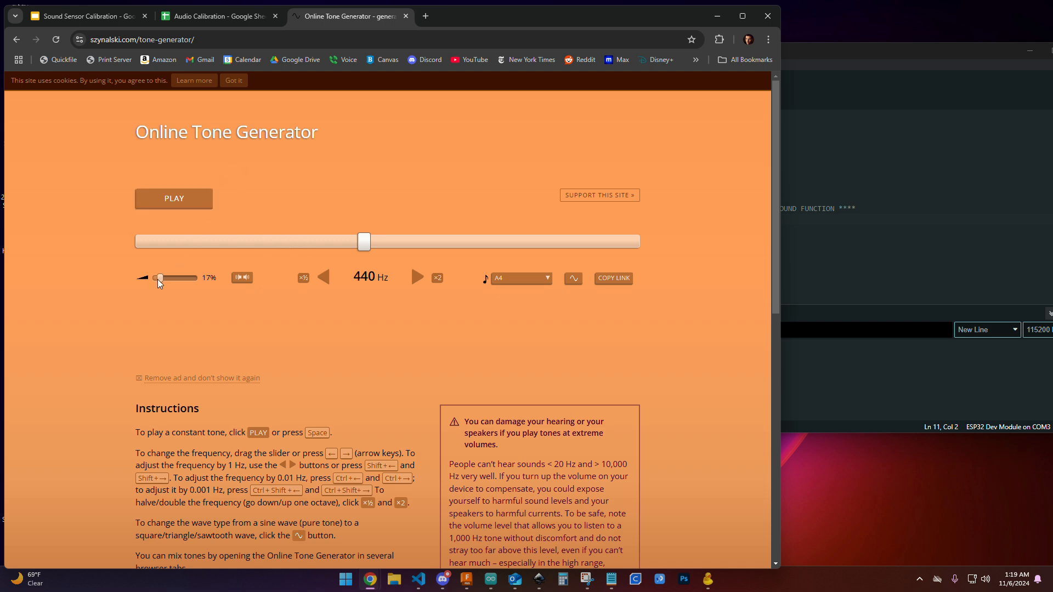
click(173, 199)
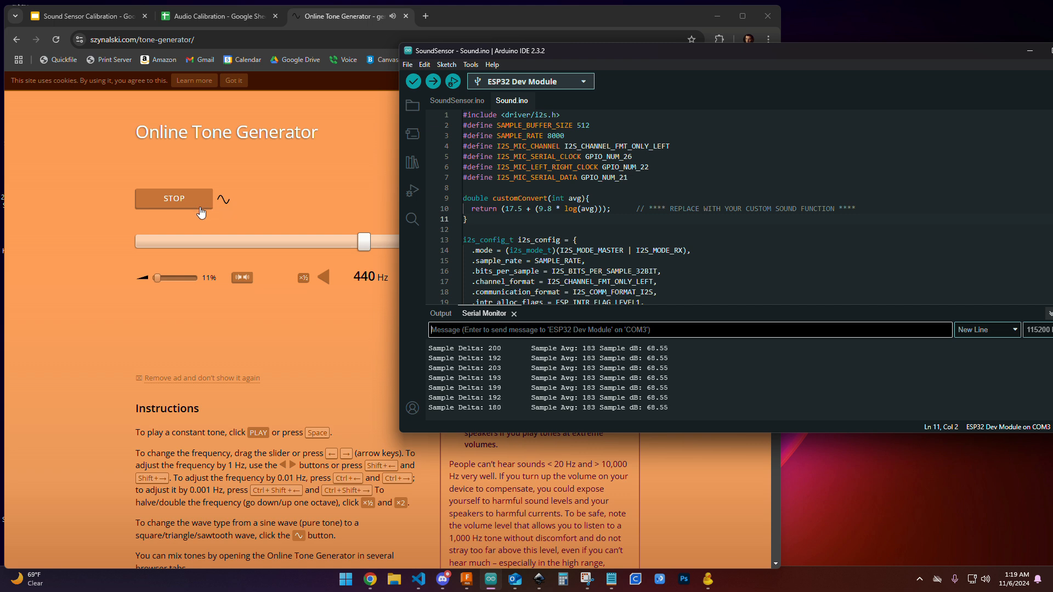
click(173, 198)
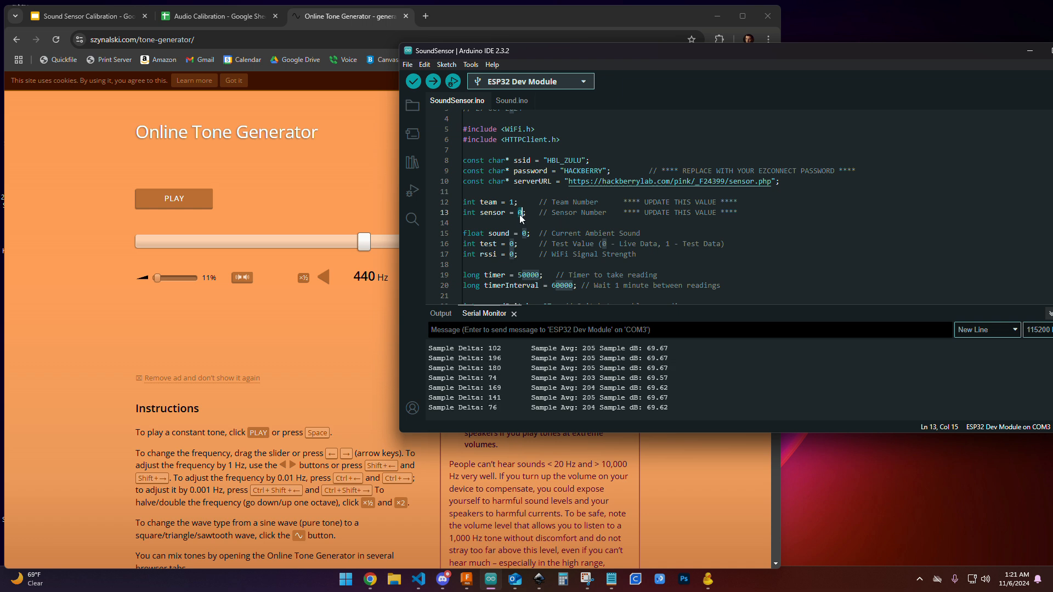
Step: Change int sensor from 0 to 2 in SoundSensor.ino
text(2)
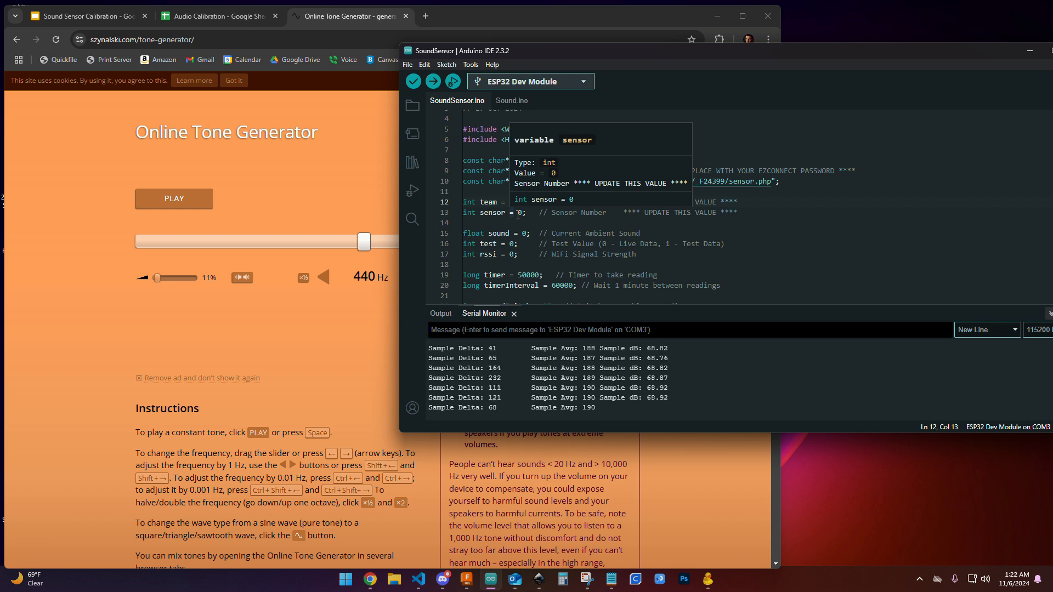
click(215, 15)
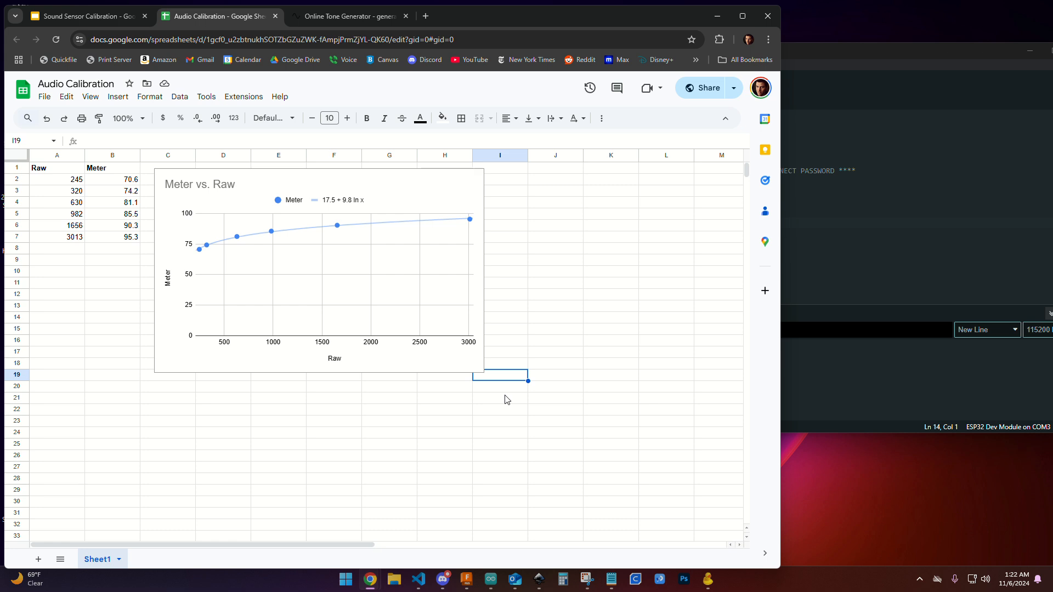
mouse_move(45, 173)
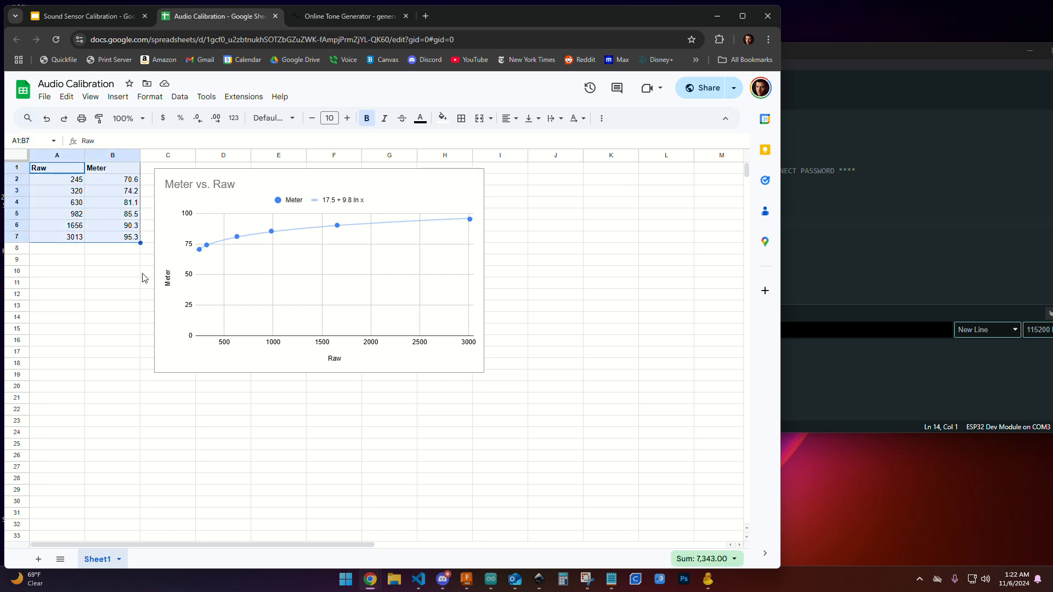
Step: Highlight the first Raw readings in Audio Calibration, then clear the selection
click(57, 203)
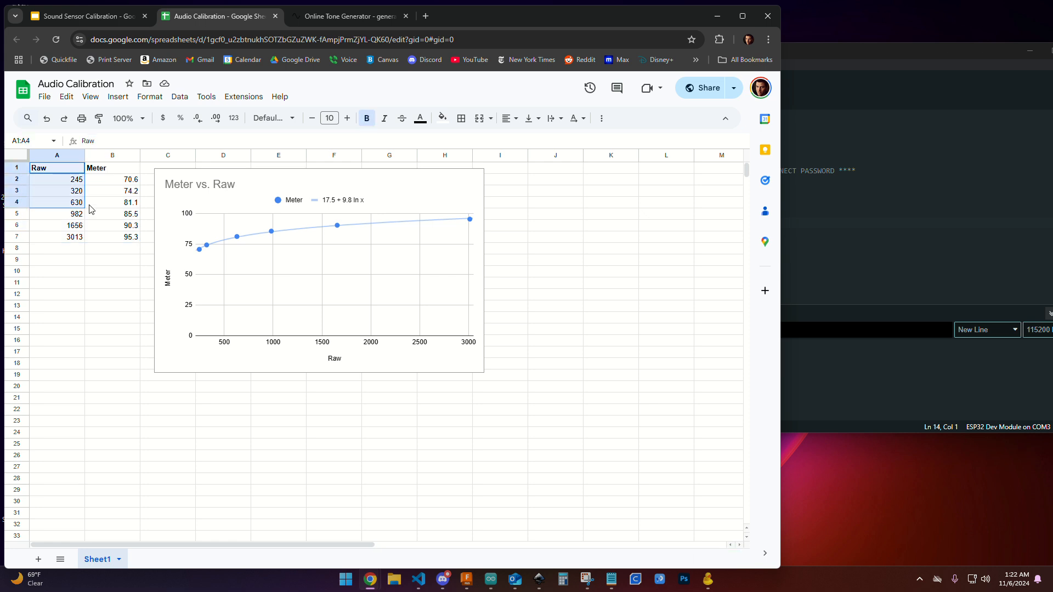
click(112, 283)
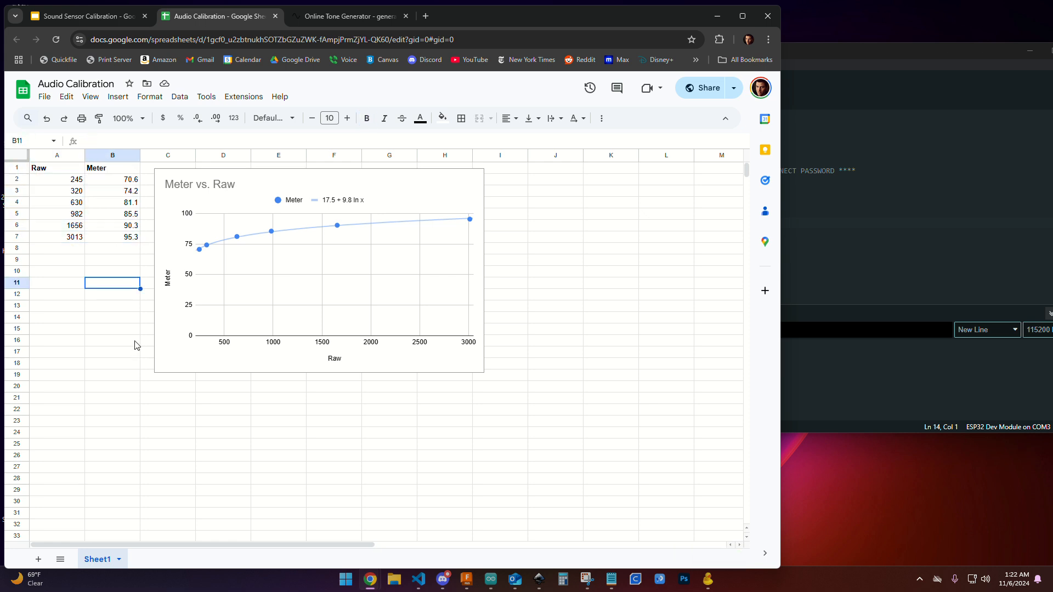